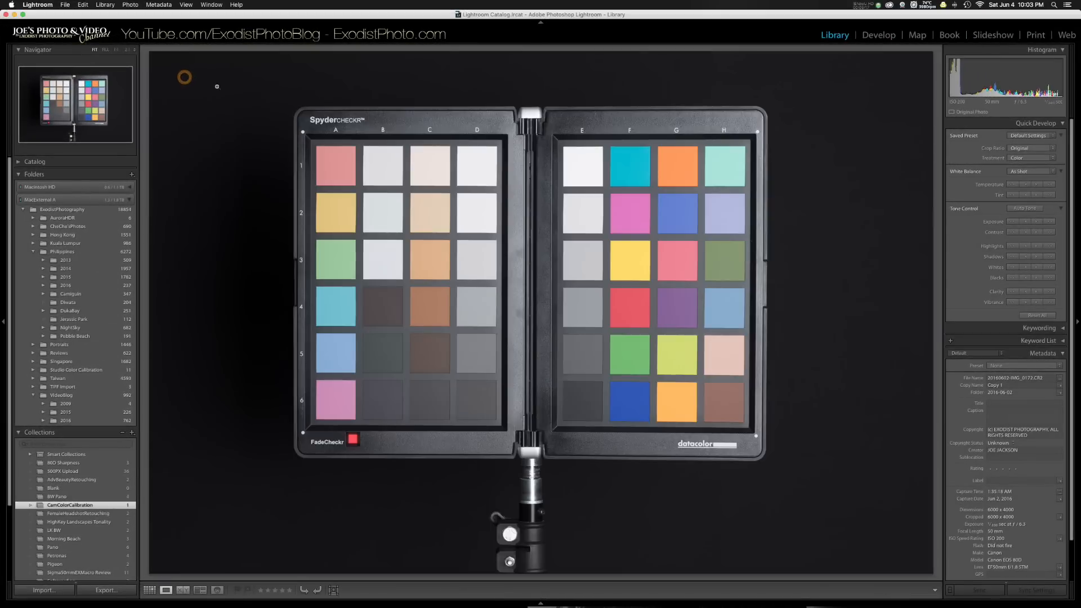
mouse_move(496, 175)
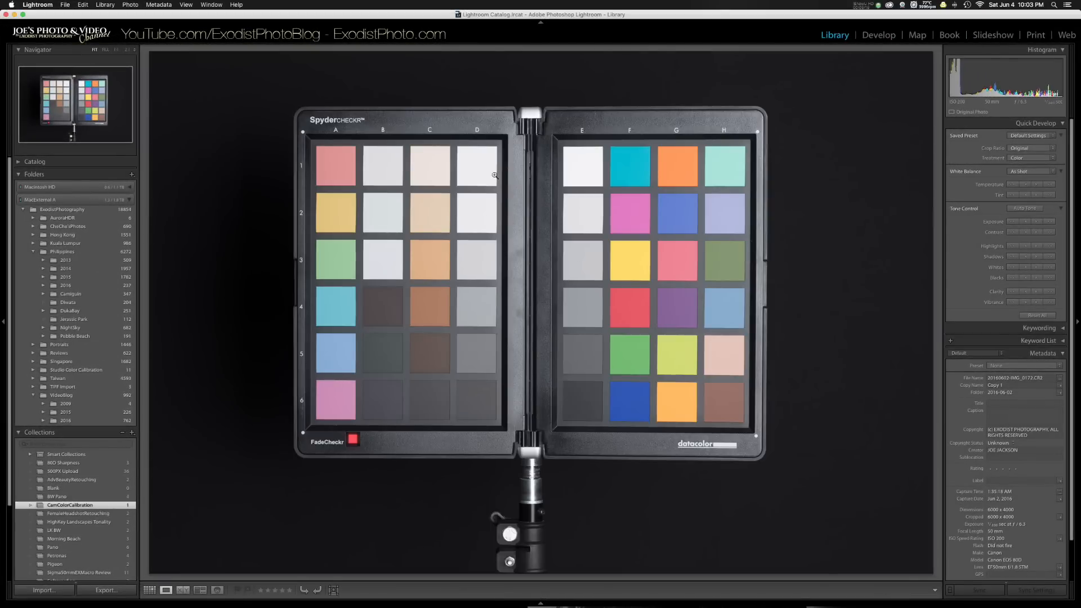
mouse_move(282, 222)
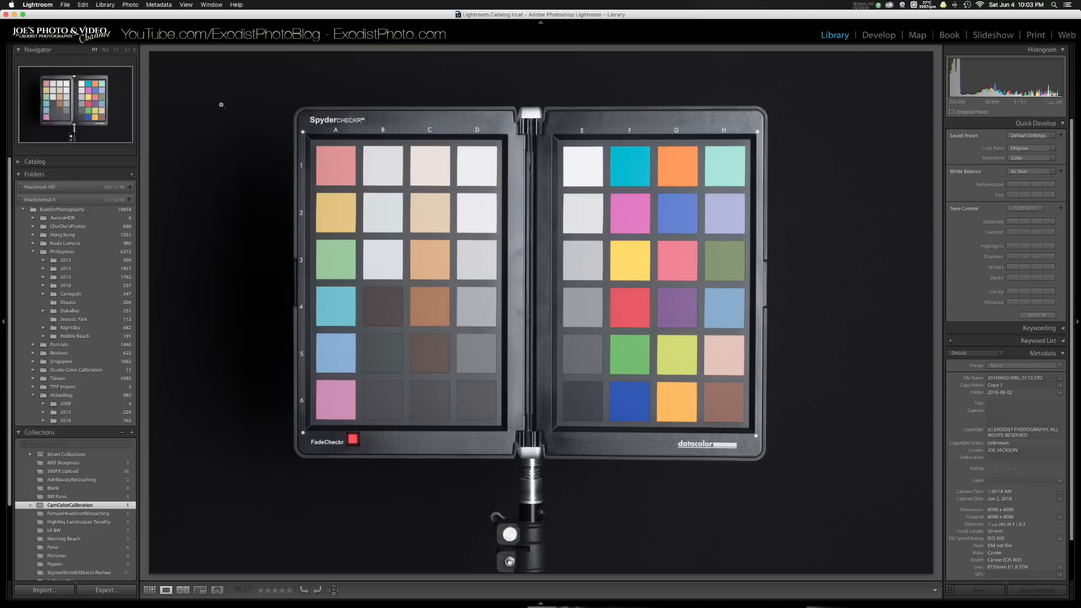
mouse_move(231, 143)
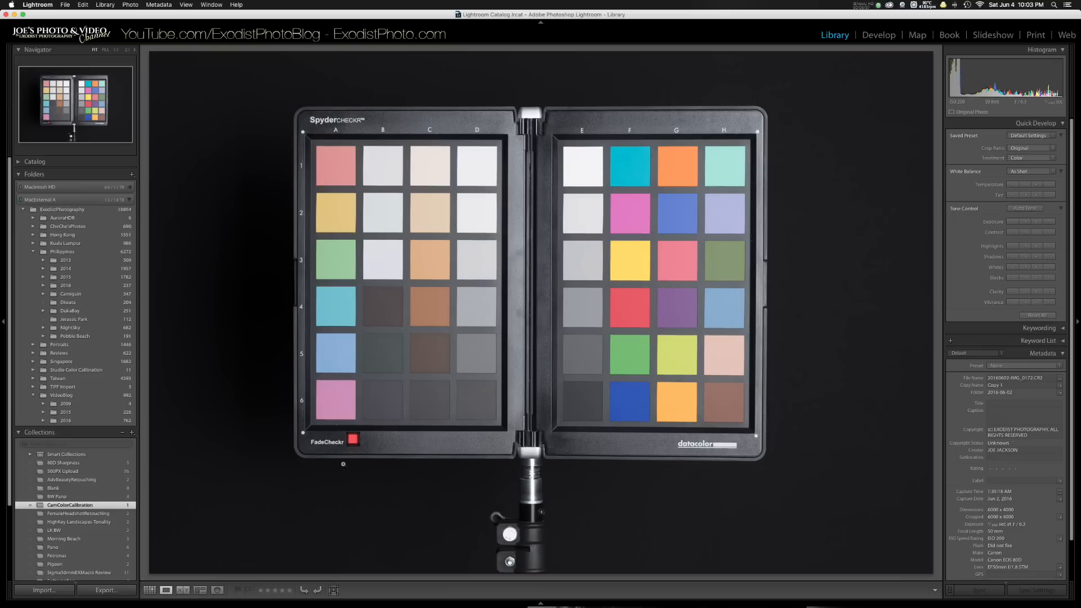
mouse_move(331, 154)
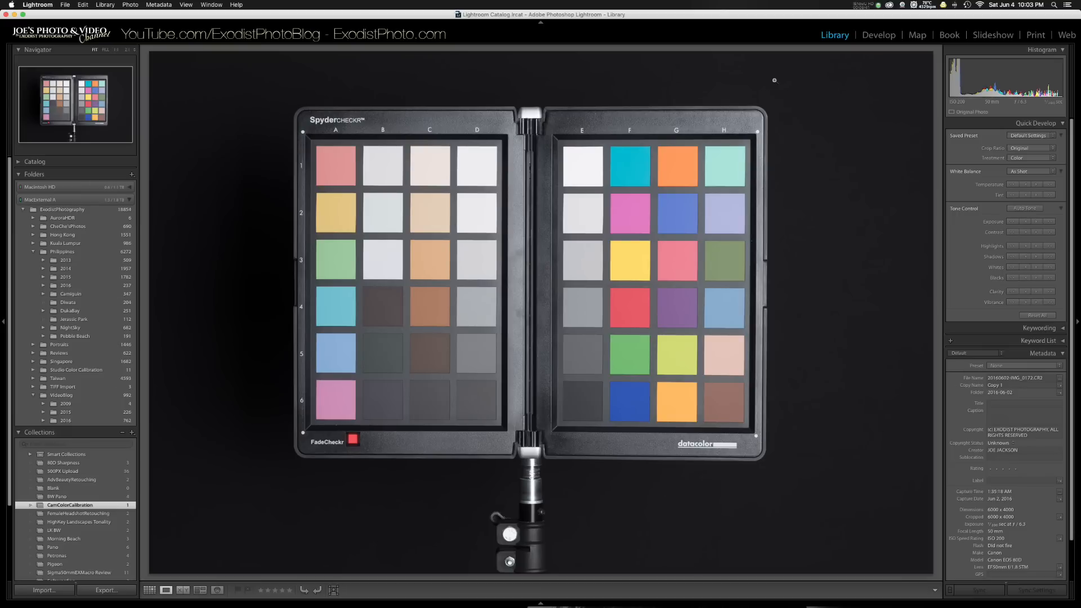
mouse_move(265, 83)
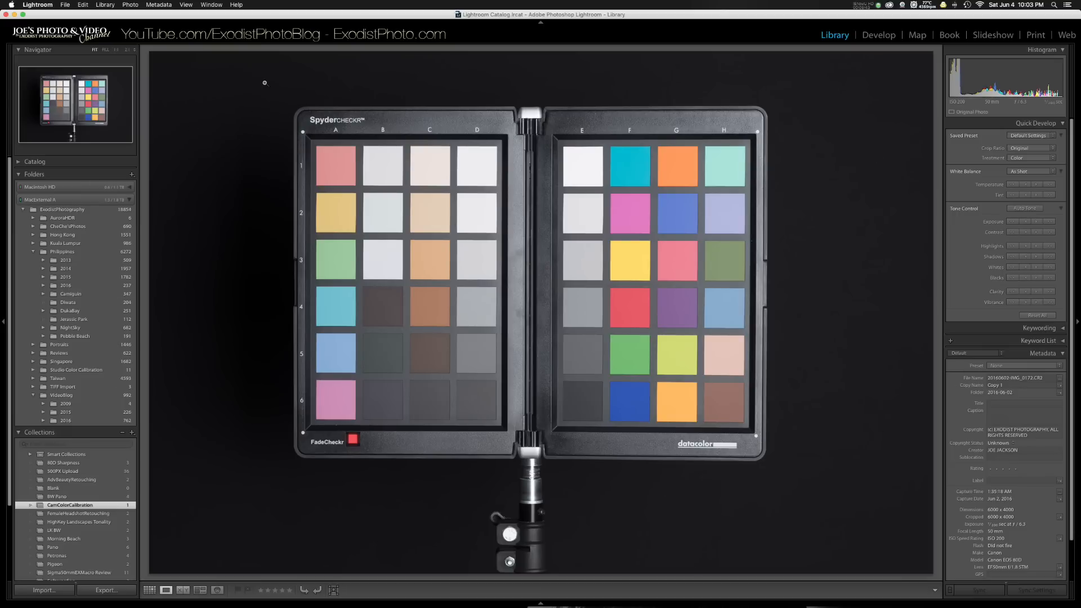
mouse_move(249, 516)
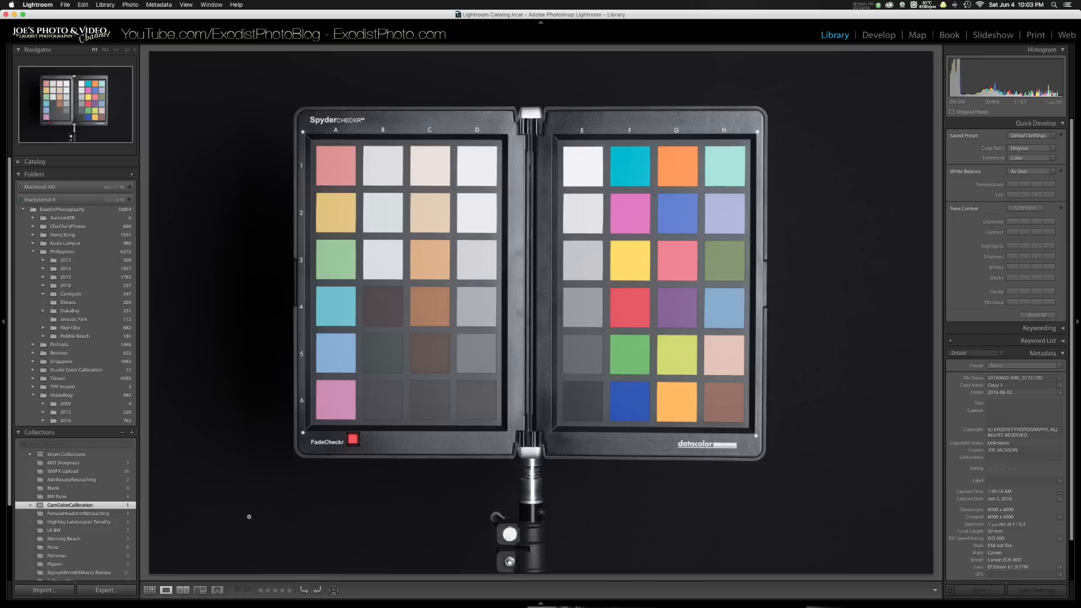
mouse_move(277, 529)
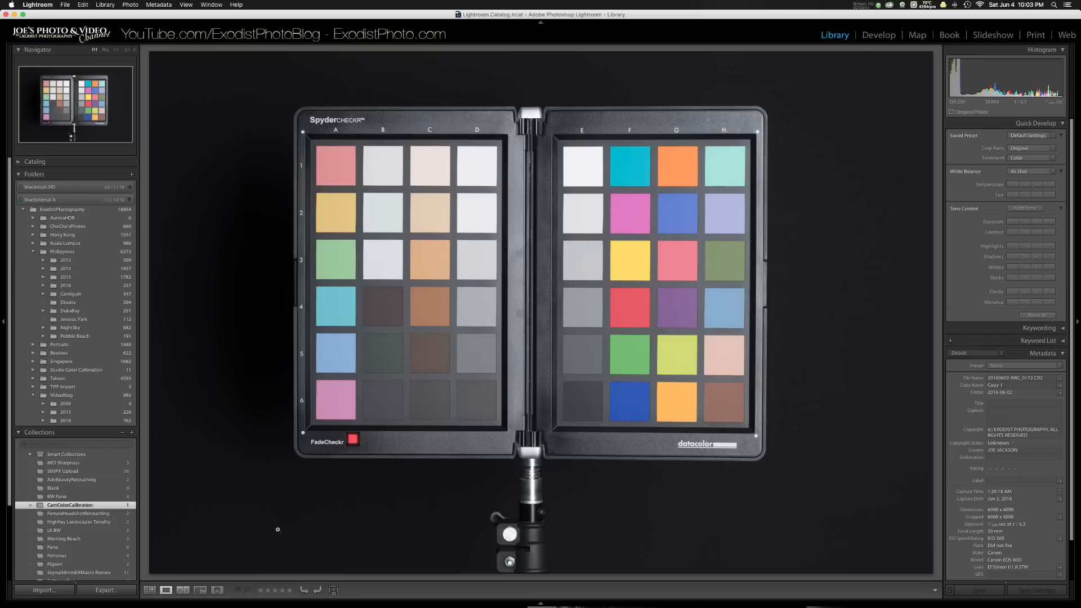
mouse_move(288, 520)
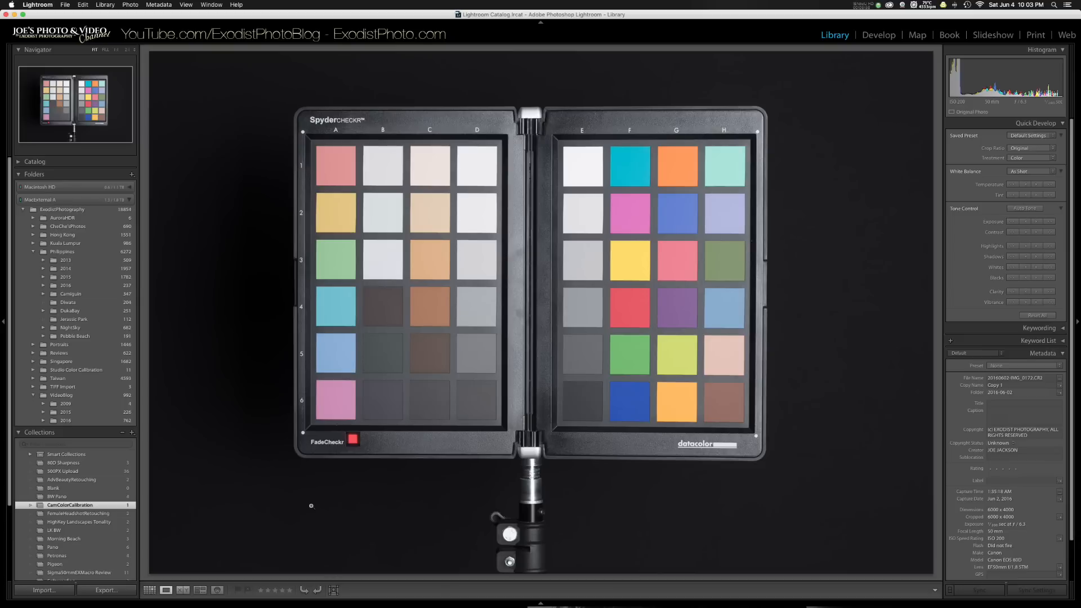
mouse_move(339, 521)
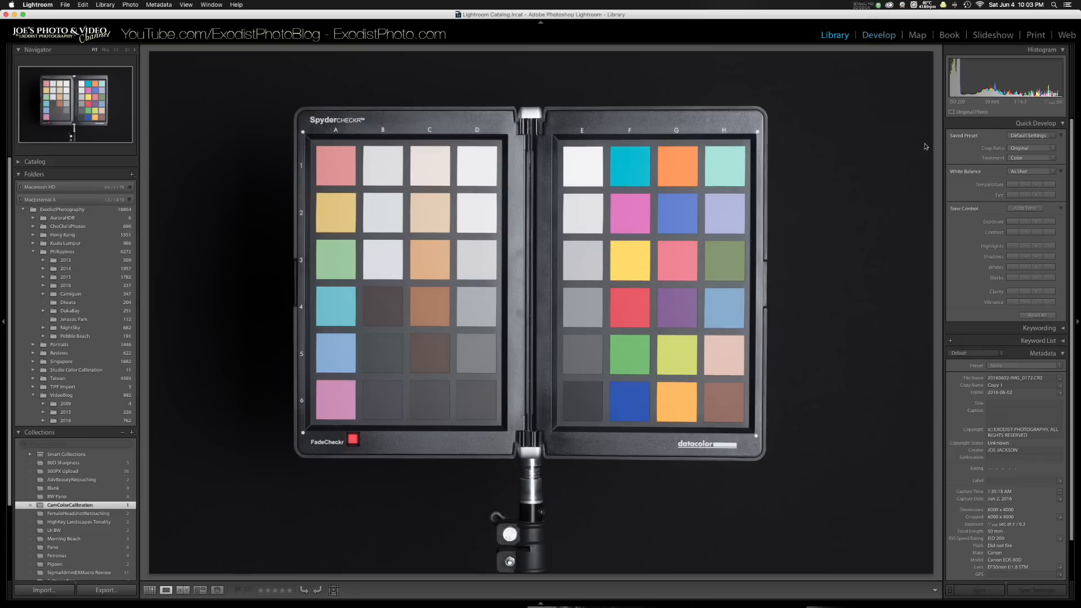
- Switch to the Develop module and zoom in on the SpyderCheckr chart photo
left_click(879, 35)
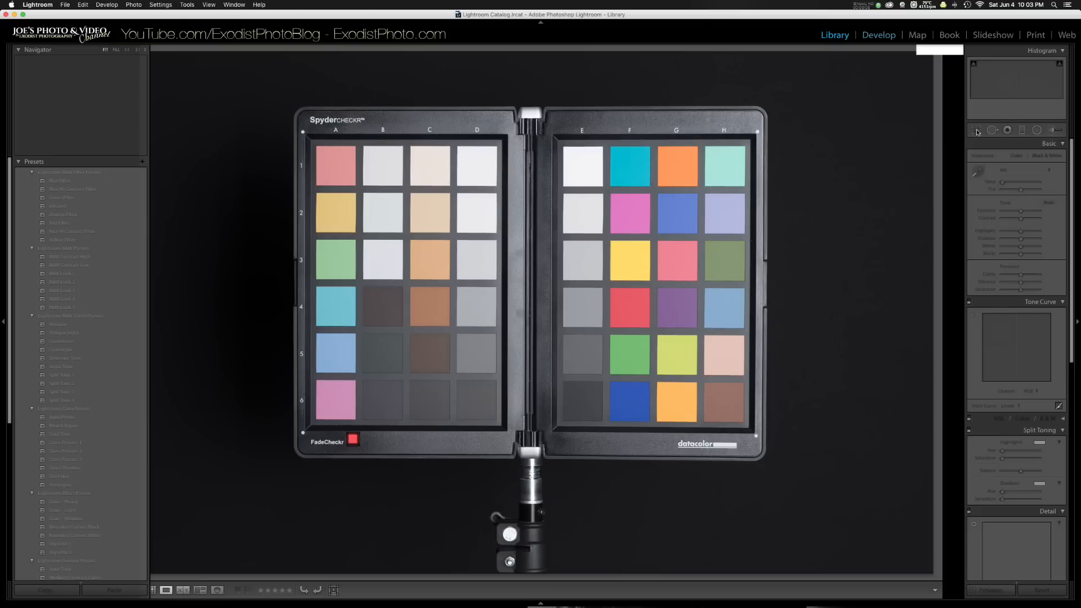
left_click(878, 35)
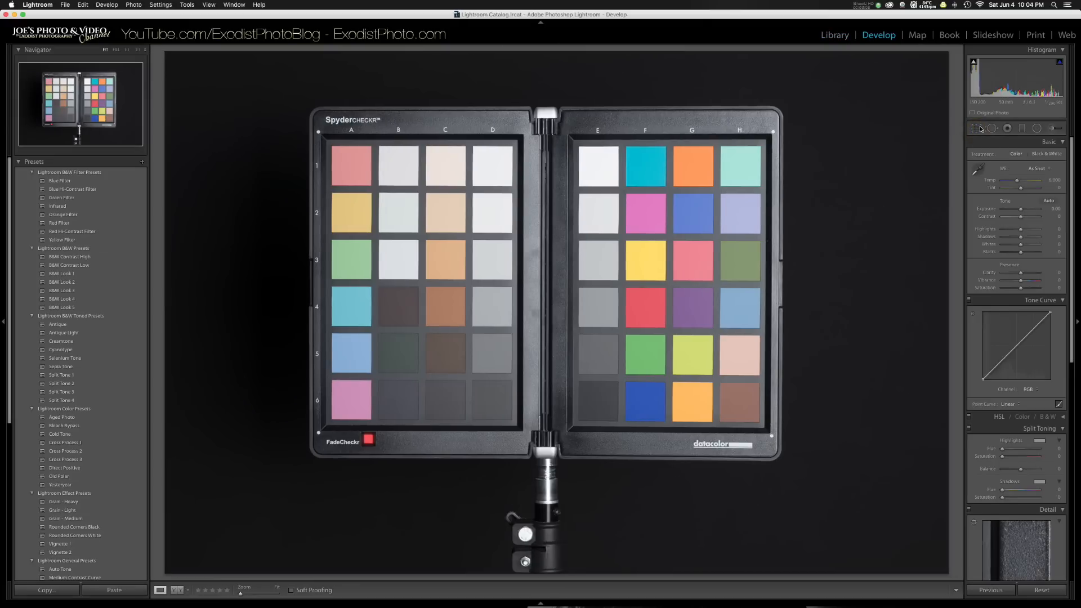
left_click(975, 127)
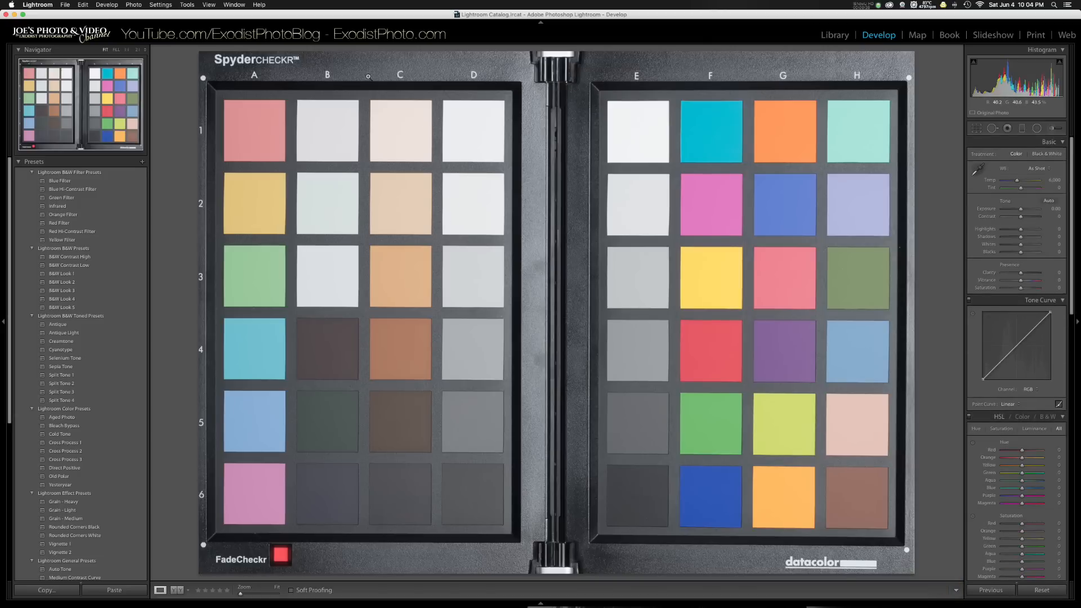
mouse_move(312, 196)
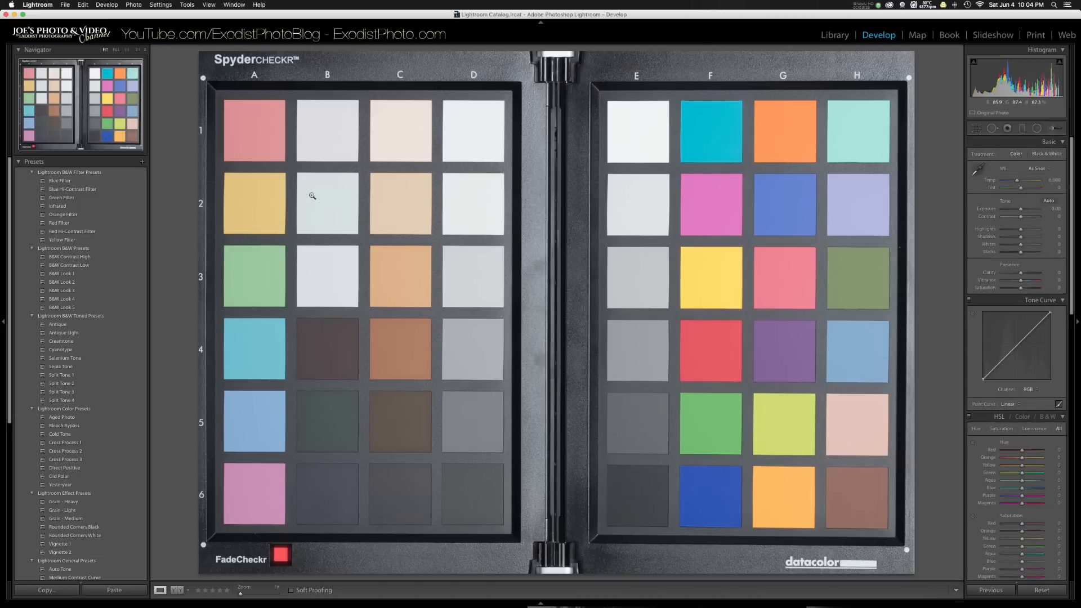
mouse_move(795, 188)
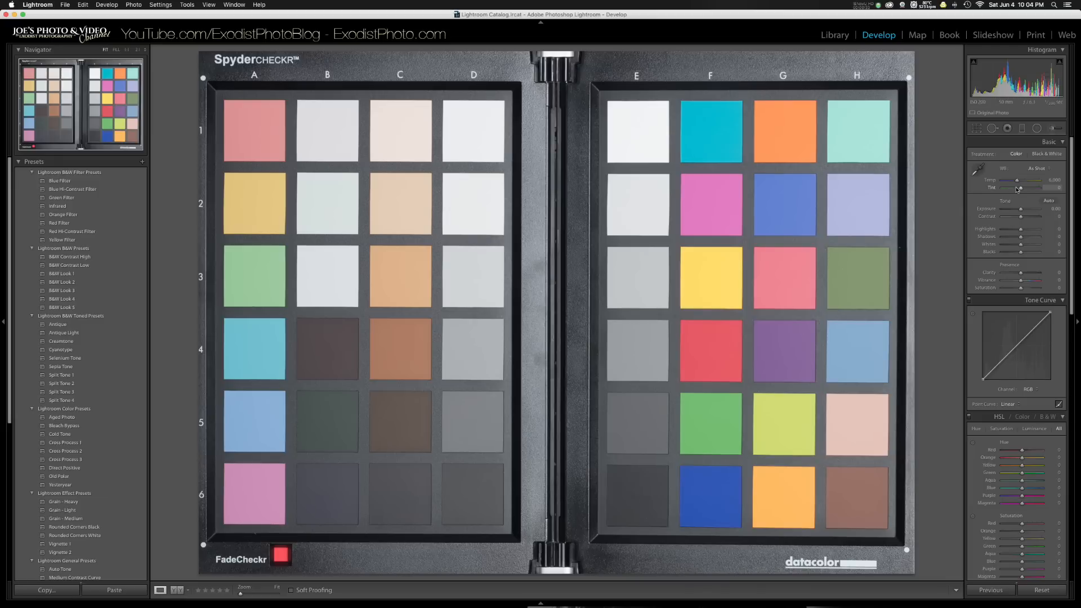
mouse_move(1019, 189)
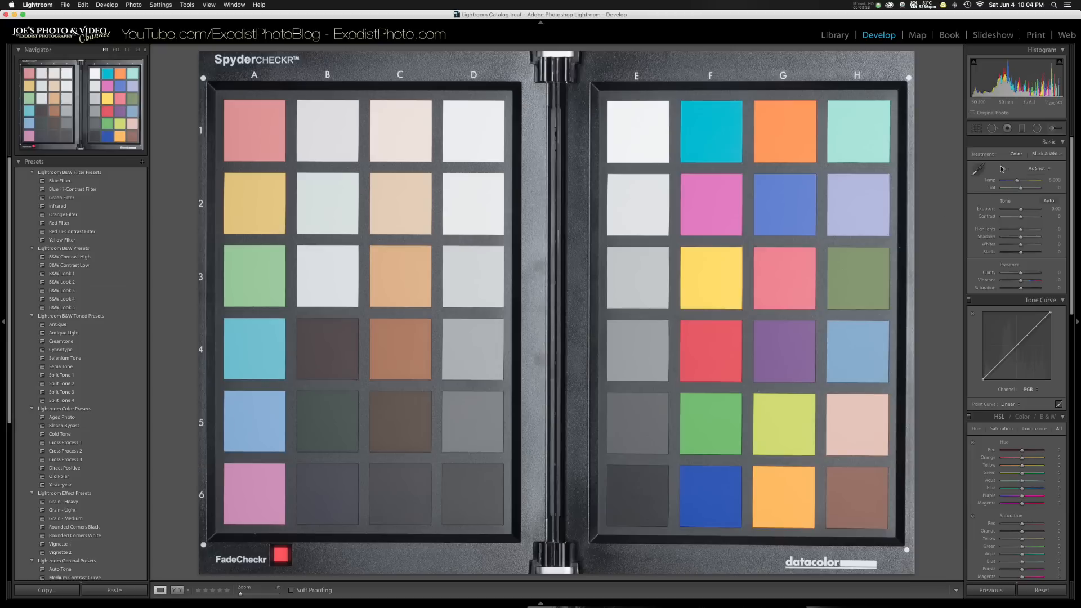
- Sample a light gray chart patch with the white balance eyedropper for a custom 6,450 / +4 balance
left_click(977, 170)
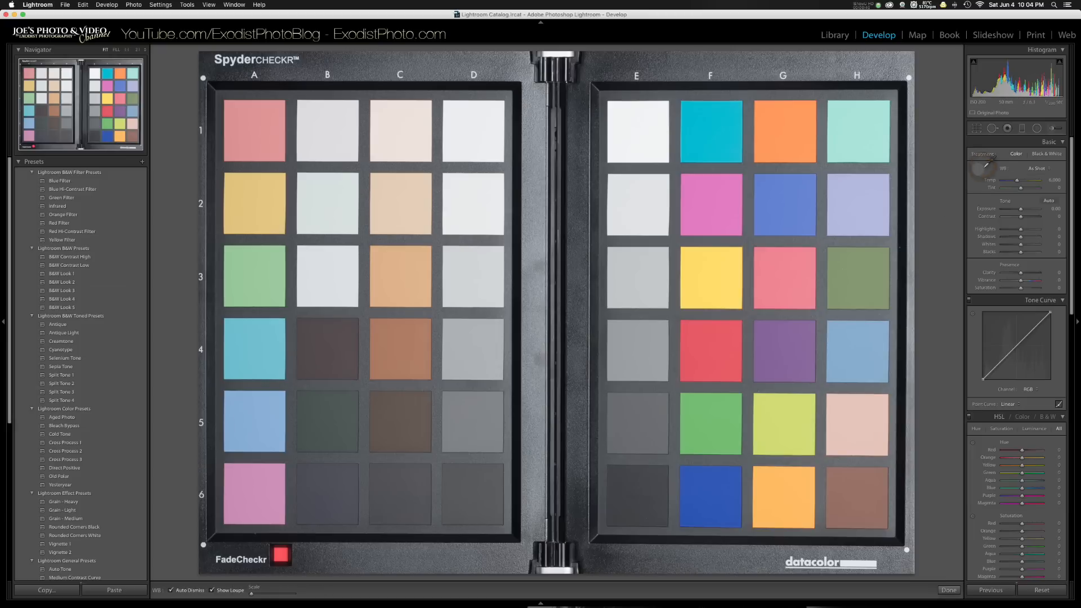
left_click(978, 168)
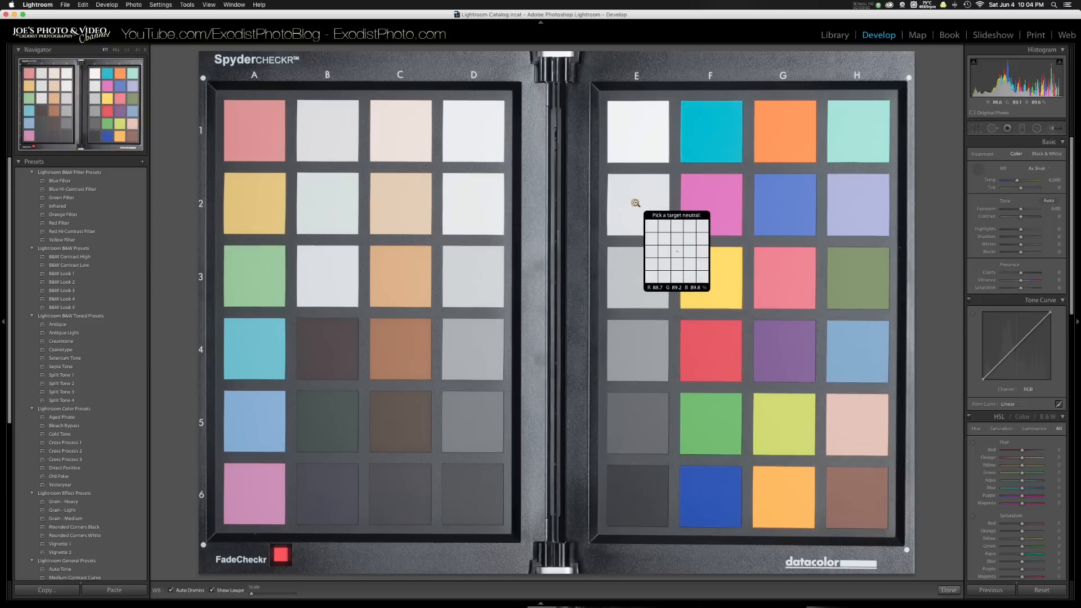
left_click(636, 204)
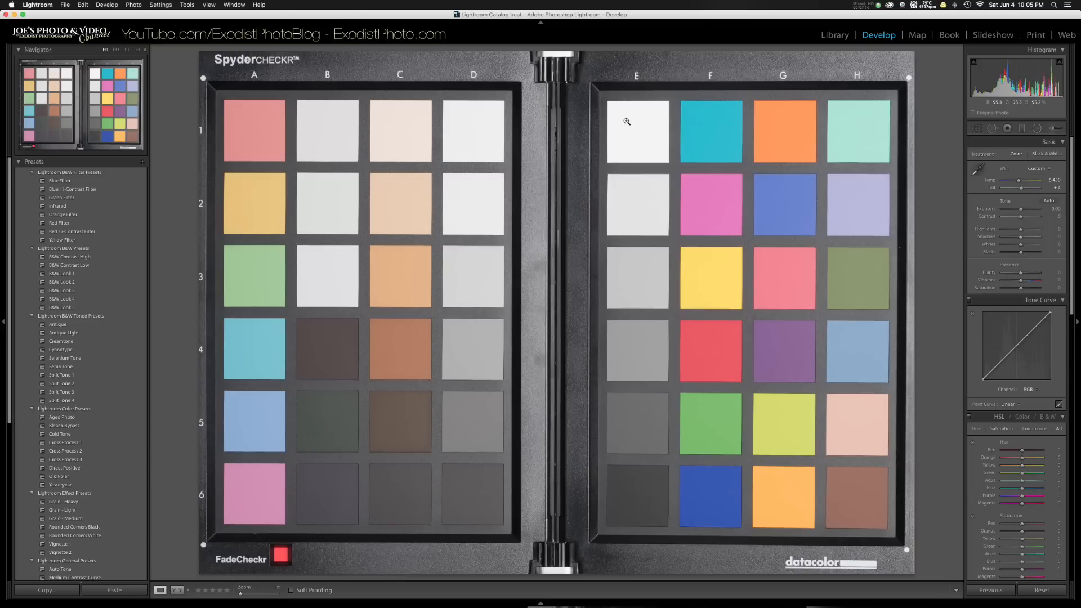
mouse_move(647, 127)
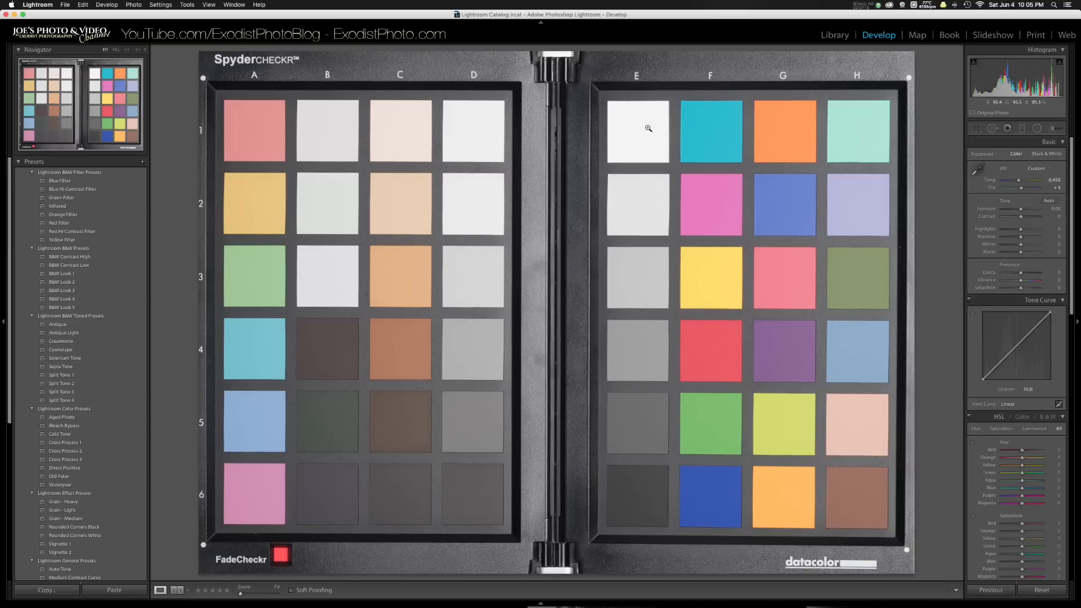
- Drag Exposure down until the brightest white patch reads about 90 percent
left_click(647, 128)
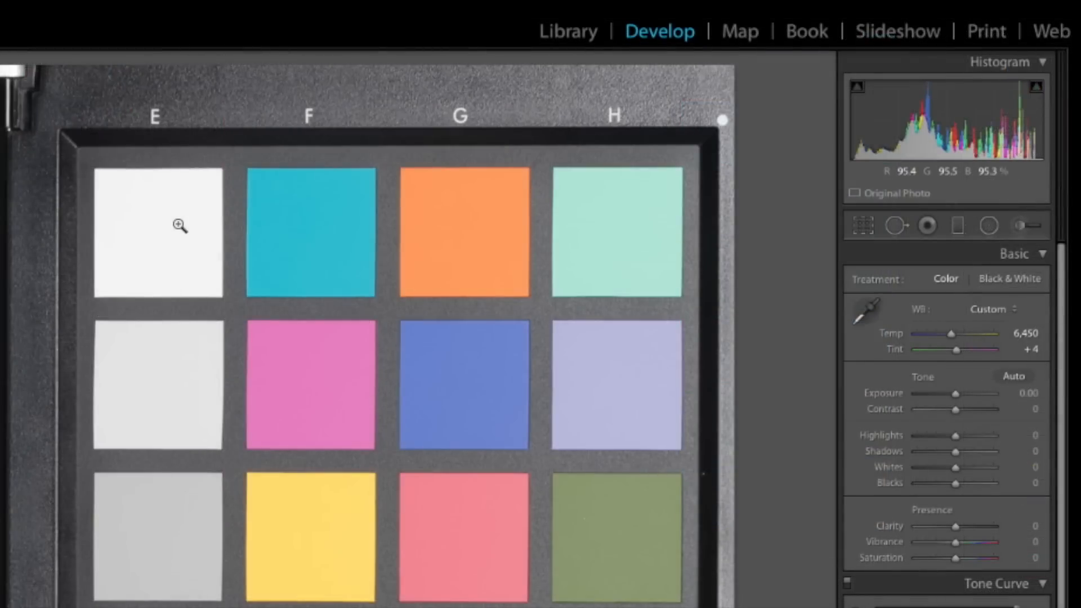
mouse_move(166, 241)
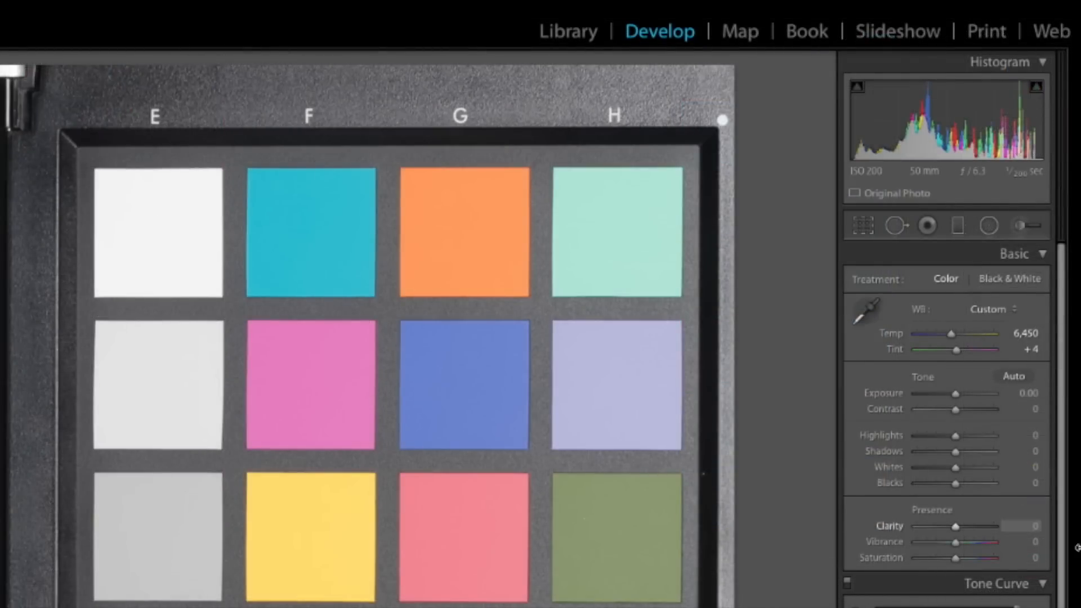
left_click_drag(954, 394, 953, 394)
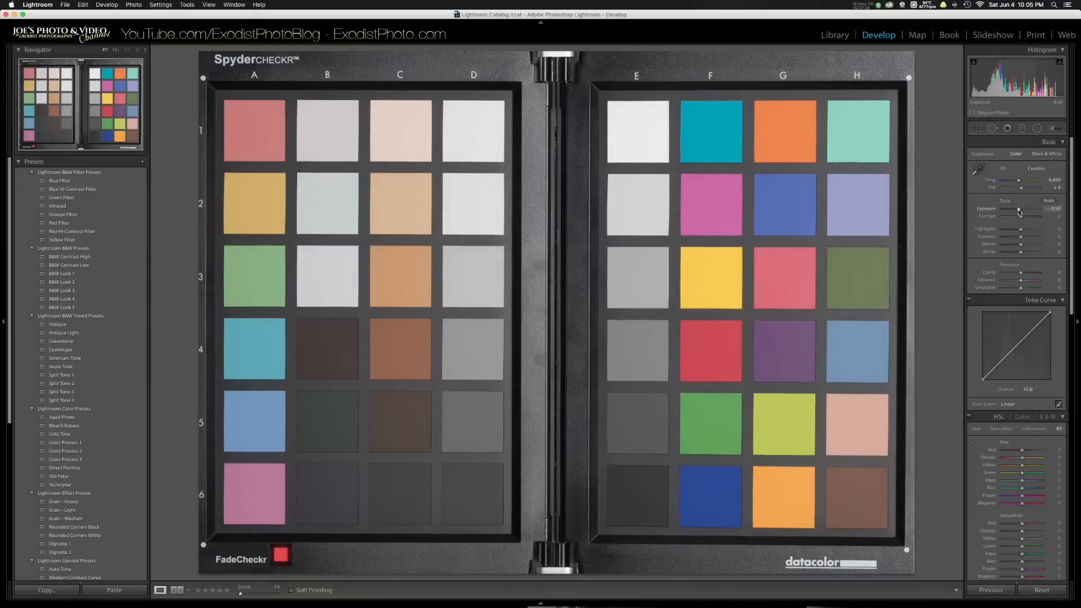
left_click_drag(1023, 209, 1019, 210)
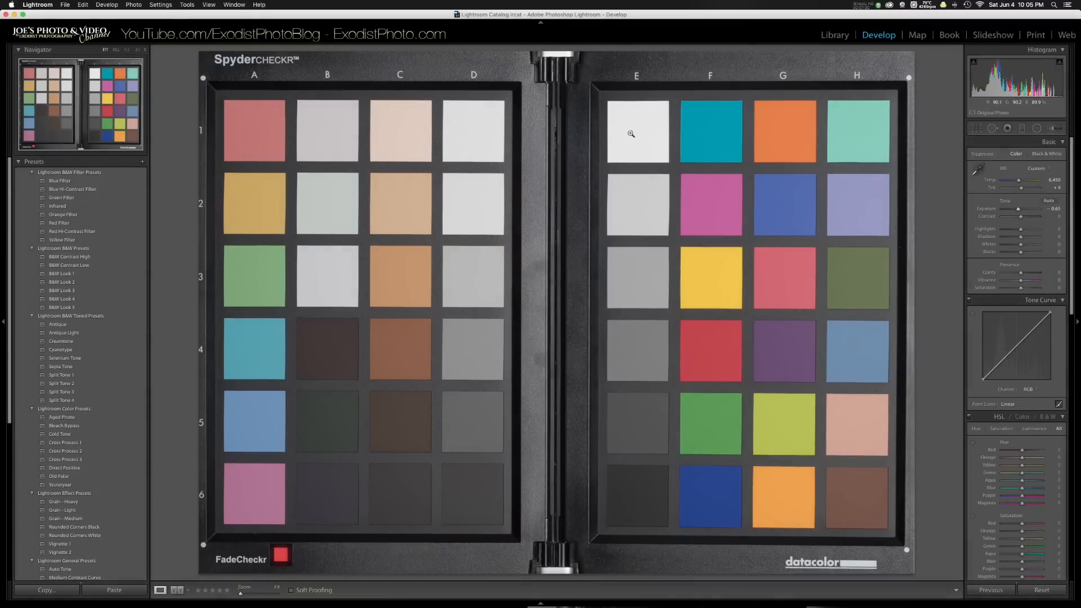
mouse_move(646, 136)
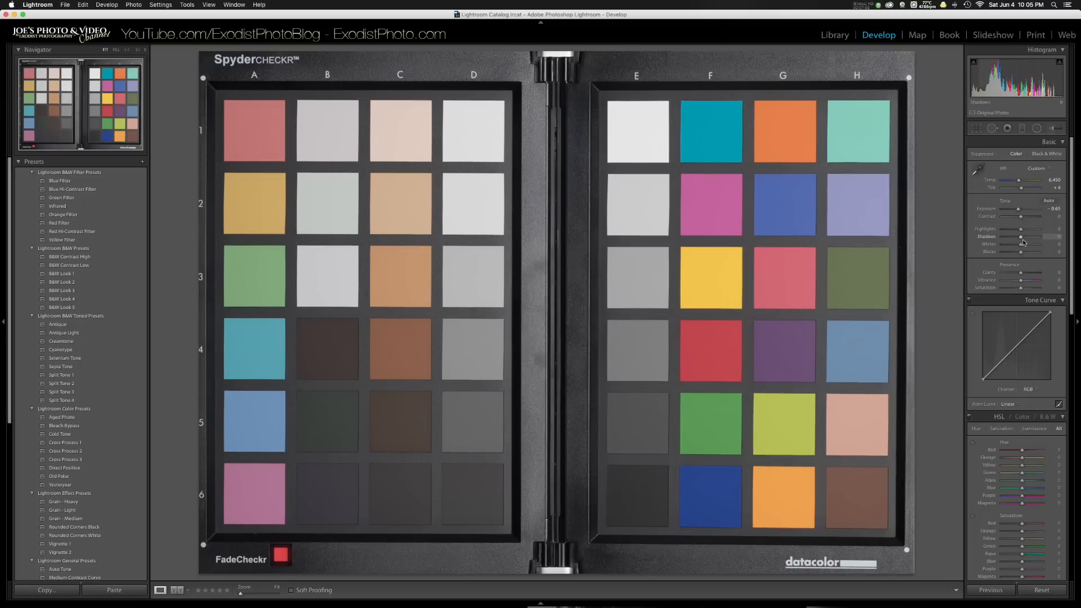
- Lower Blacks to about -72 so the darkest patch reads about 4%, then return to Library
left_click_drag(1025, 236, 1002, 236)
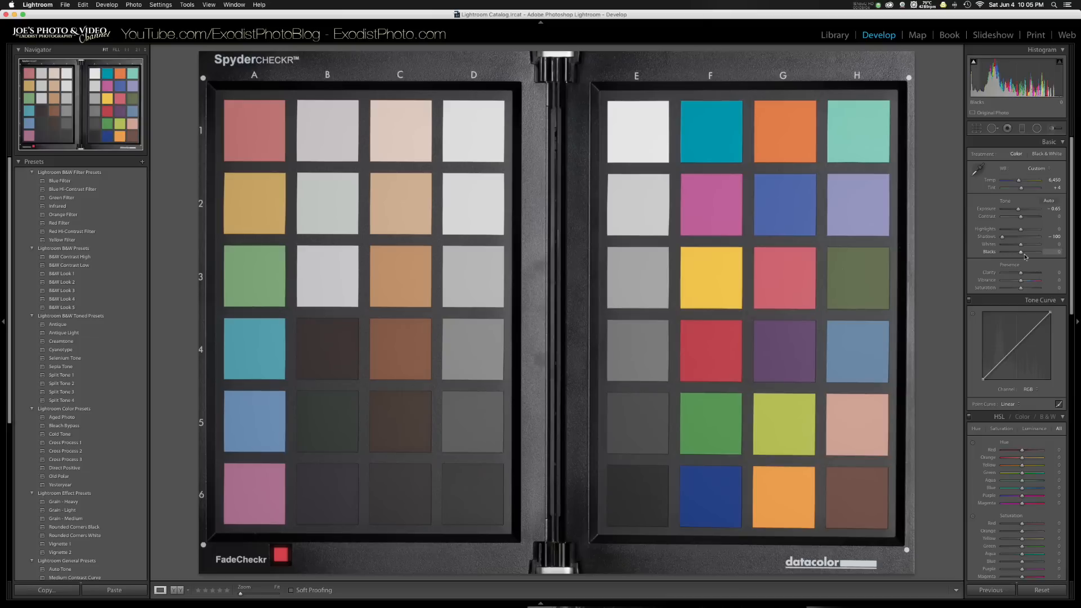
left_click_drag(1037, 253, 1019, 252)
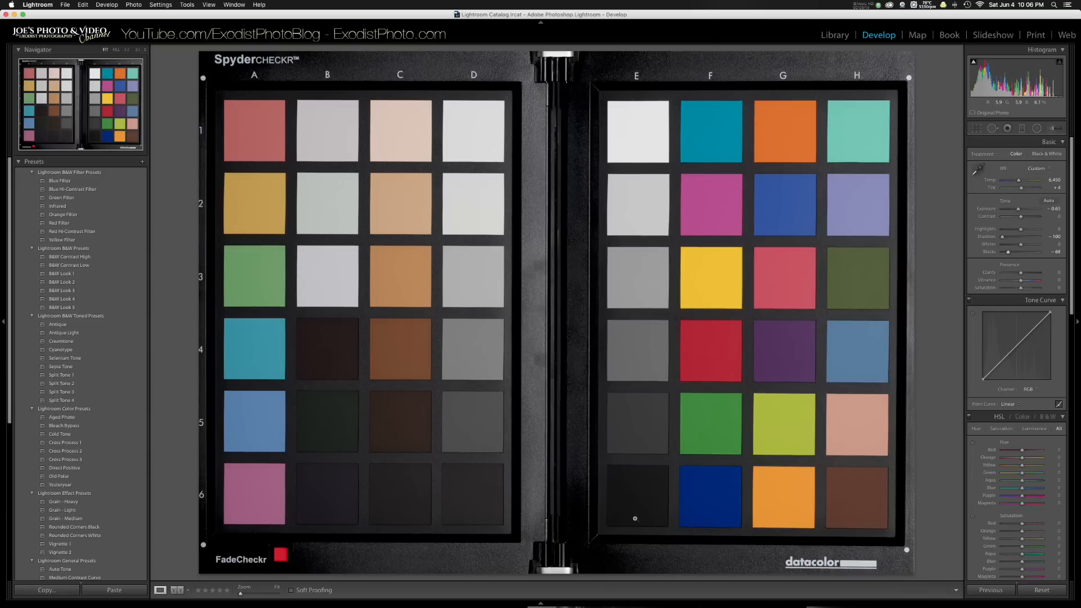
mouse_move(646, 492)
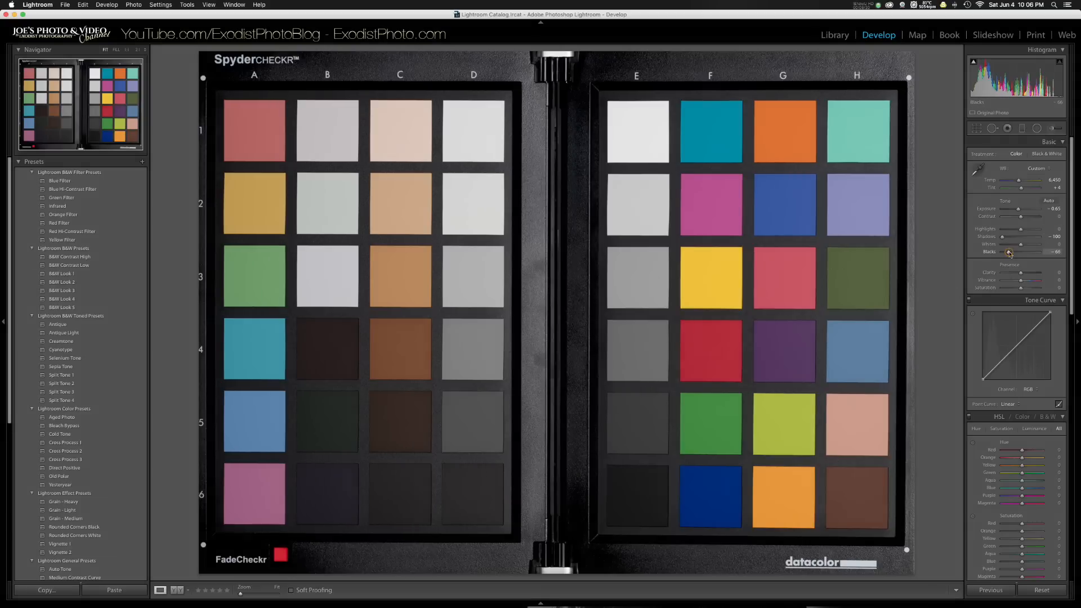
left_click_drag(1026, 253, 1023, 253)
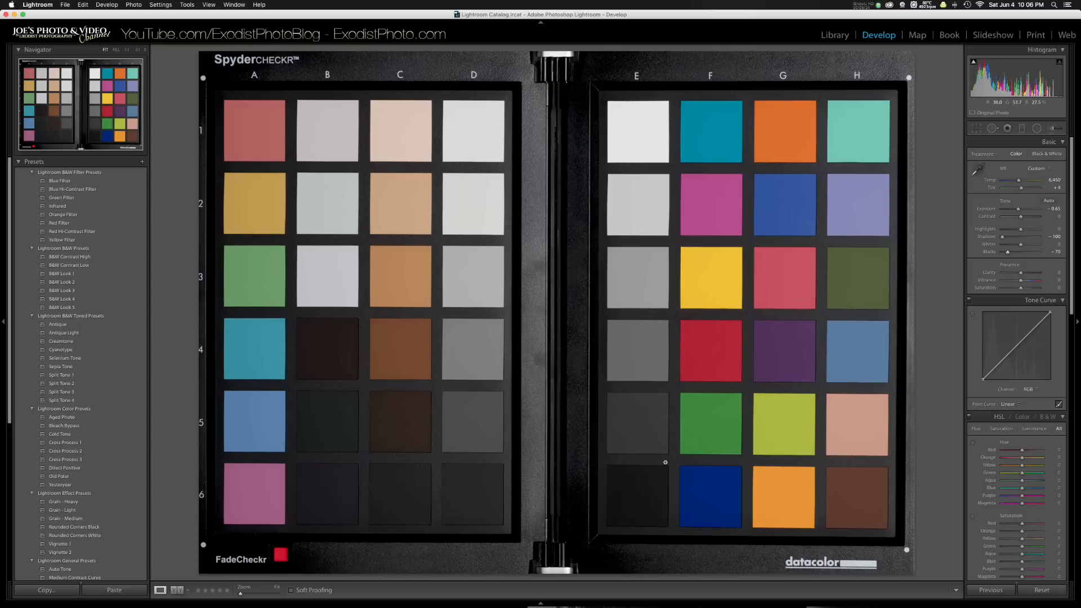
mouse_move(643, 505)
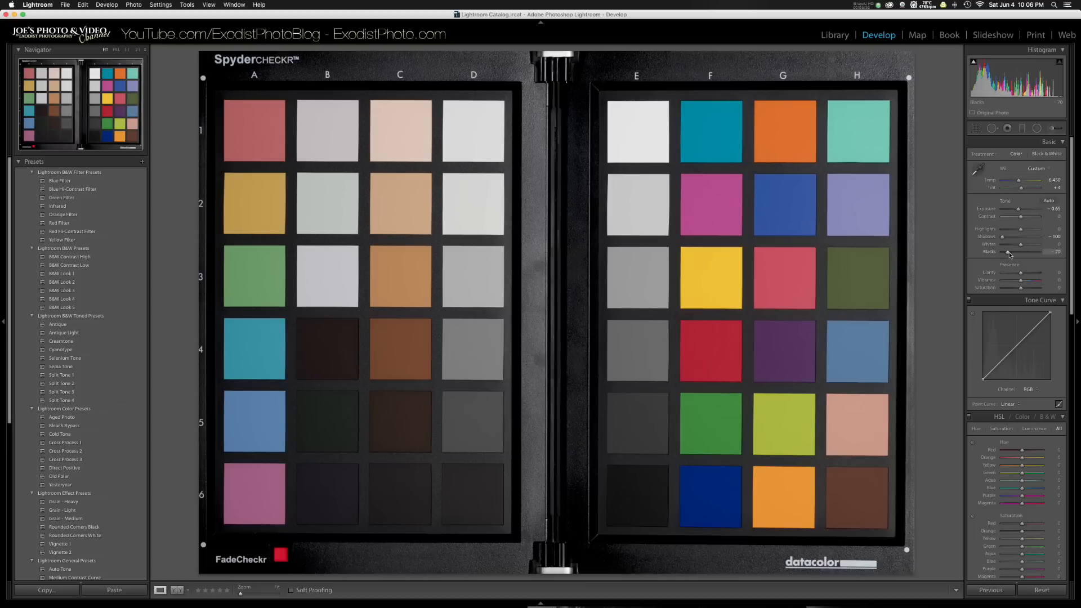
left_click_drag(1020, 254, 1018, 253)
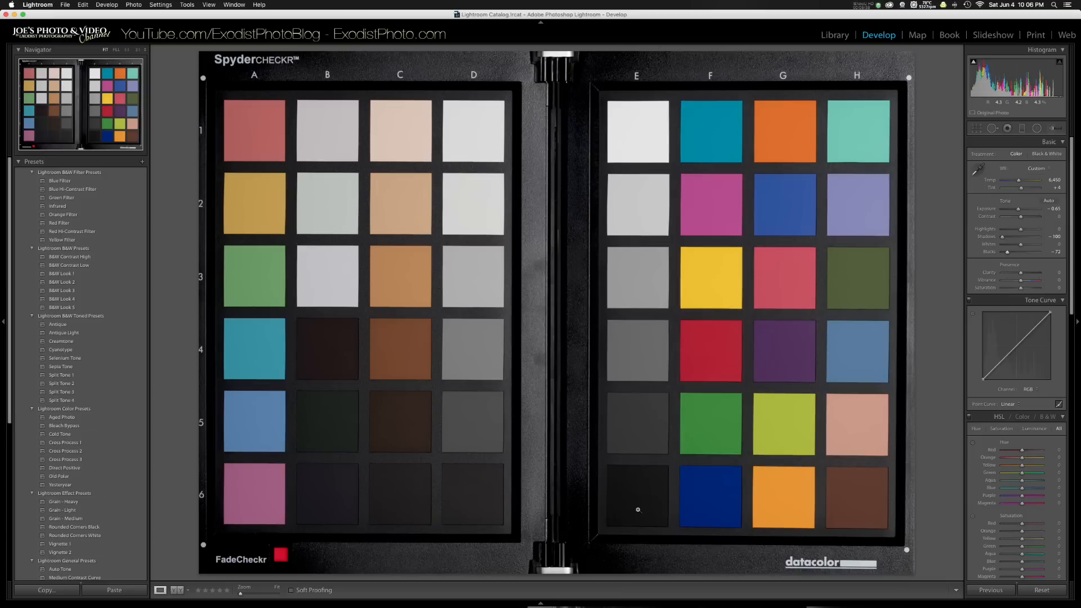
mouse_move(545, 145)
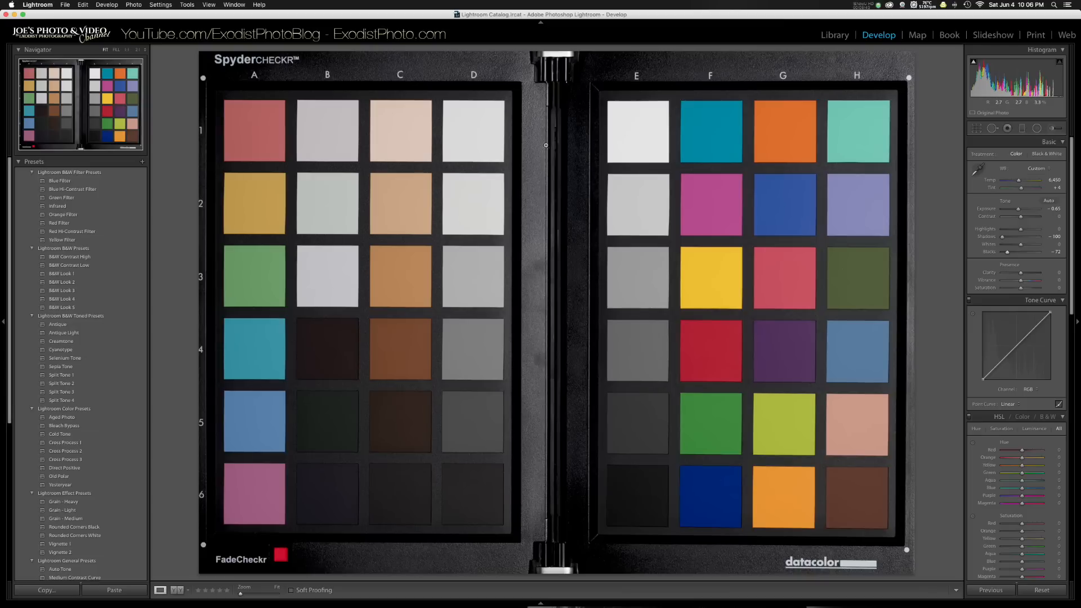
mouse_move(762, 327)
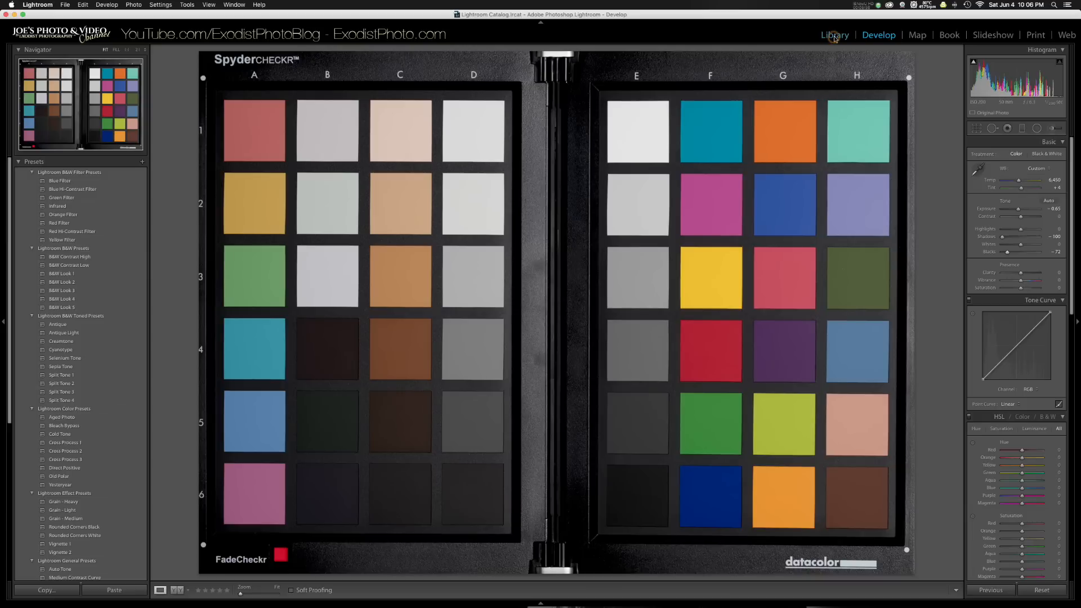
left_click(834, 35)
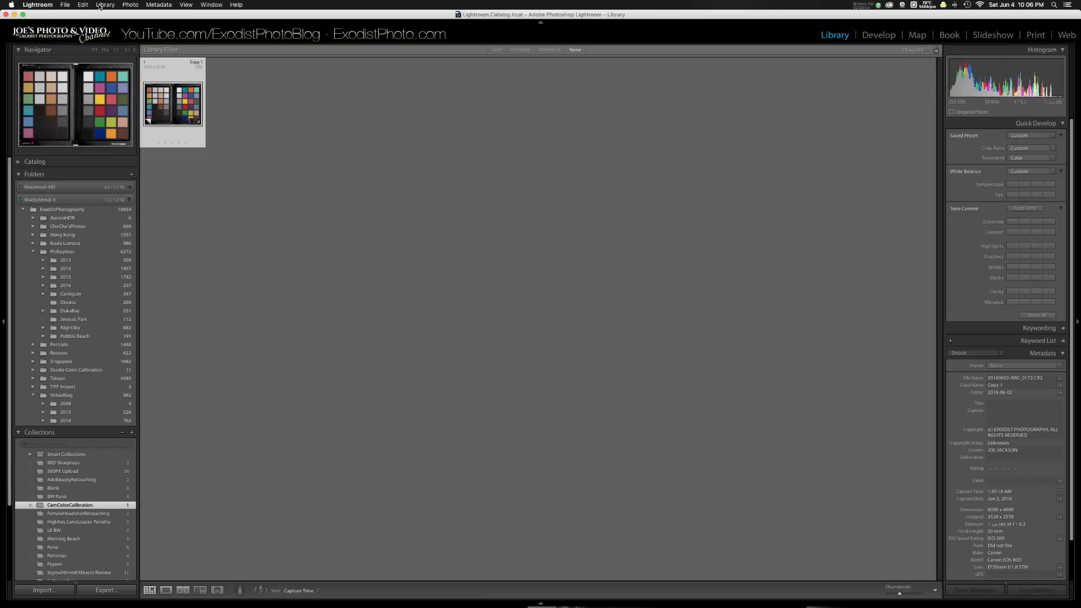
- Bring up the chart thumbnail's context menu to reach the Edit In options
right_click(173, 96)
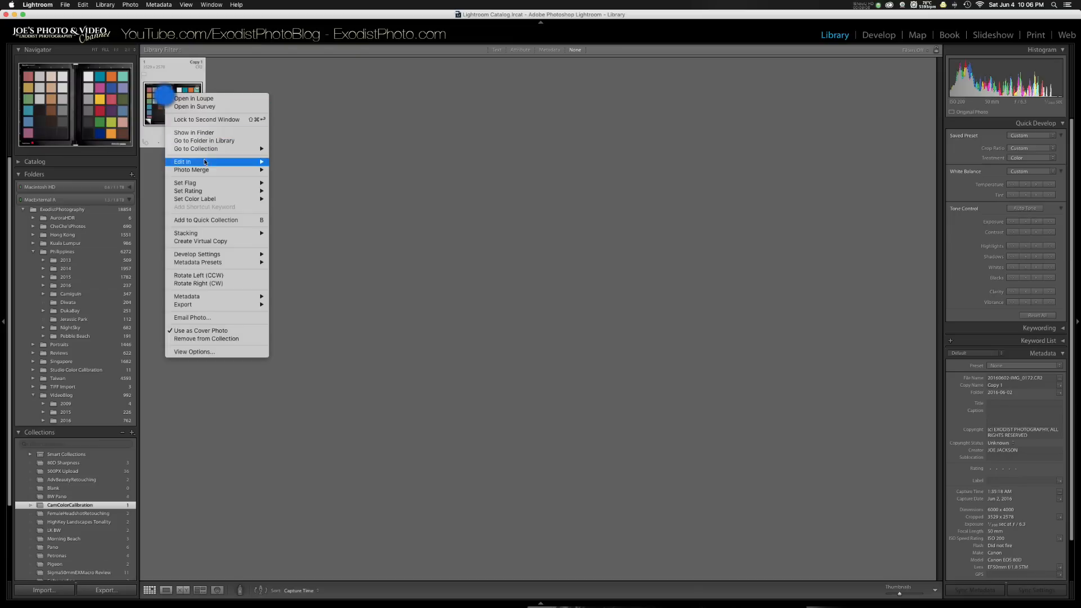
mouse_move(182, 161)
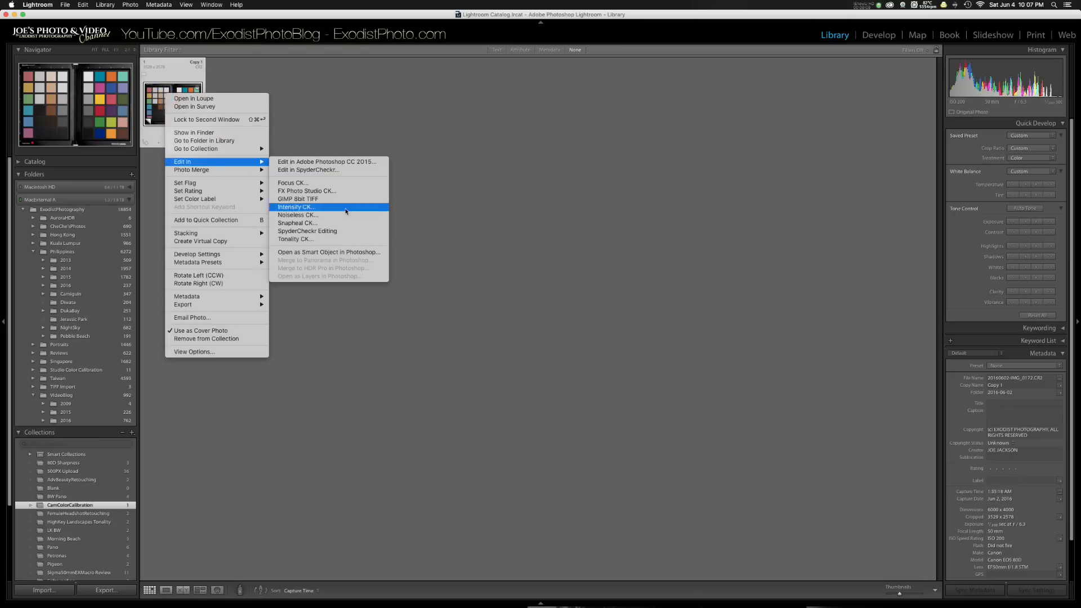
mouse_move(331, 230)
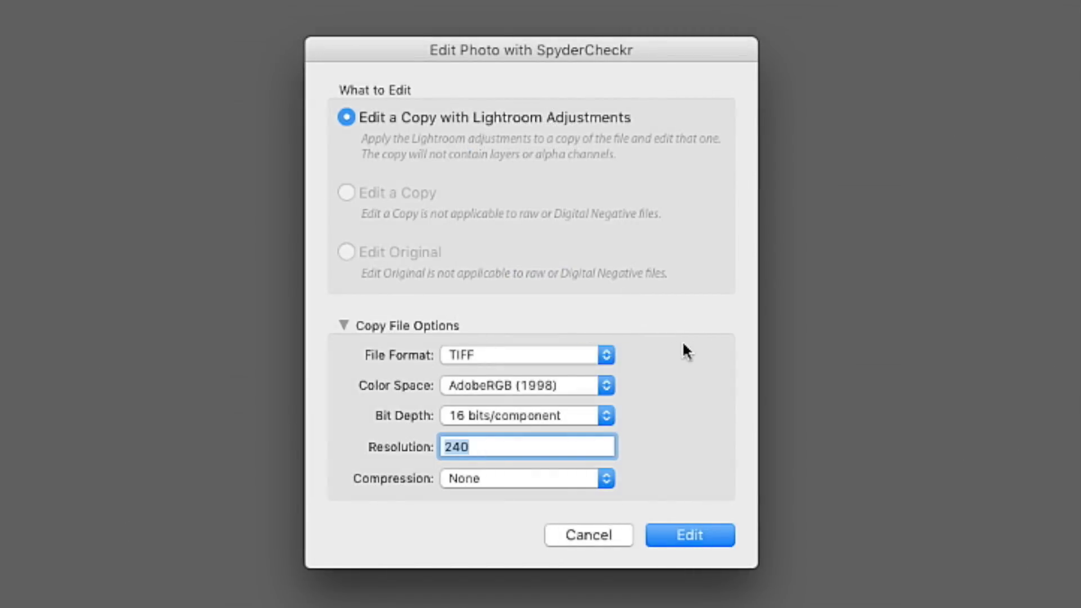
mouse_move(490, 362)
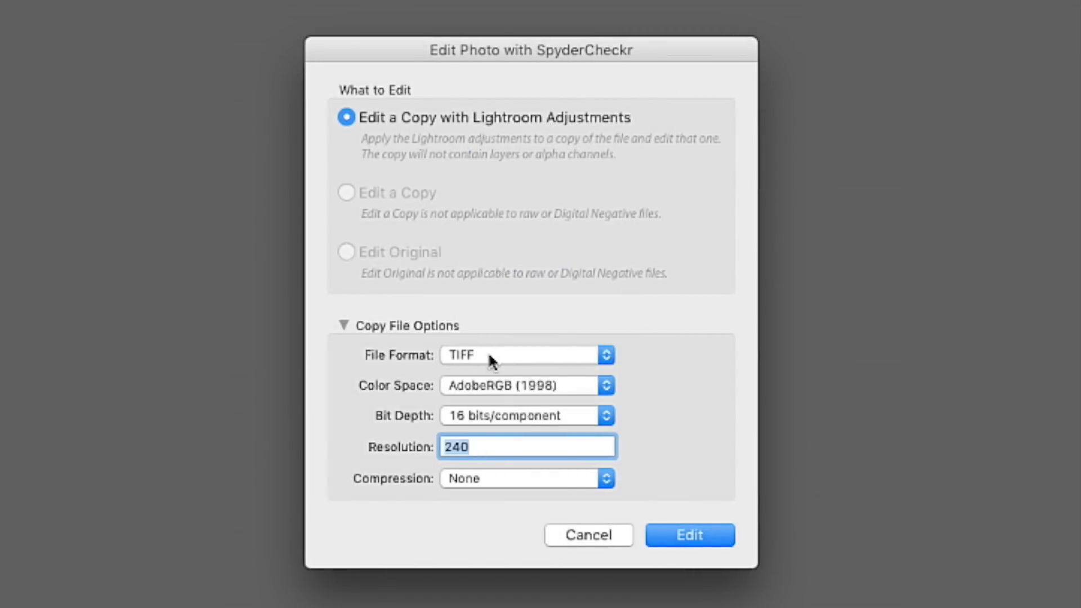
mouse_move(581, 377)
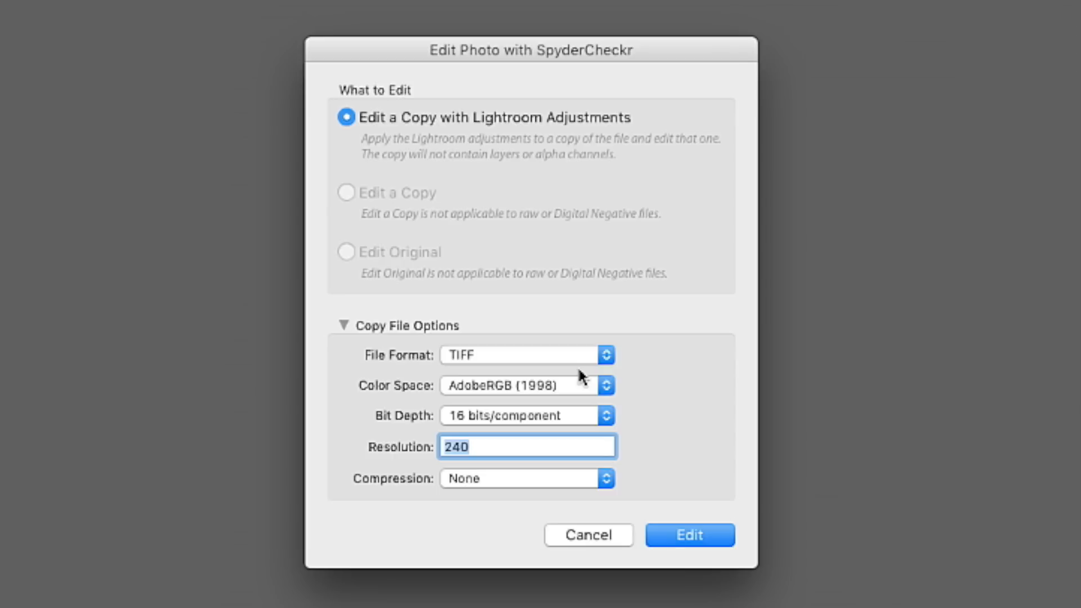
mouse_move(582, 377)
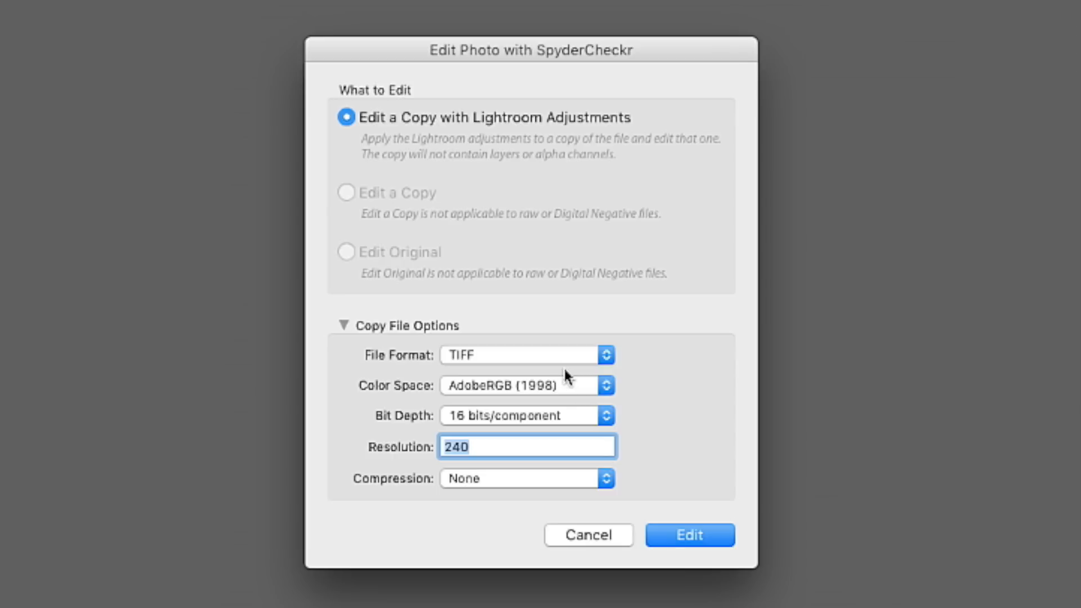
mouse_move(489, 354)
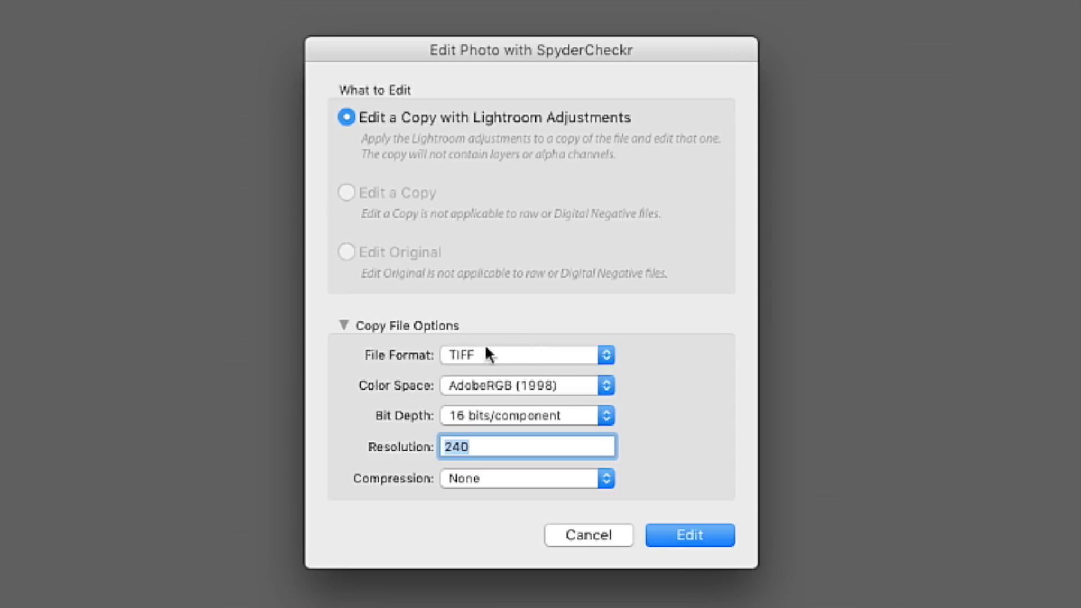
mouse_move(563, 405)
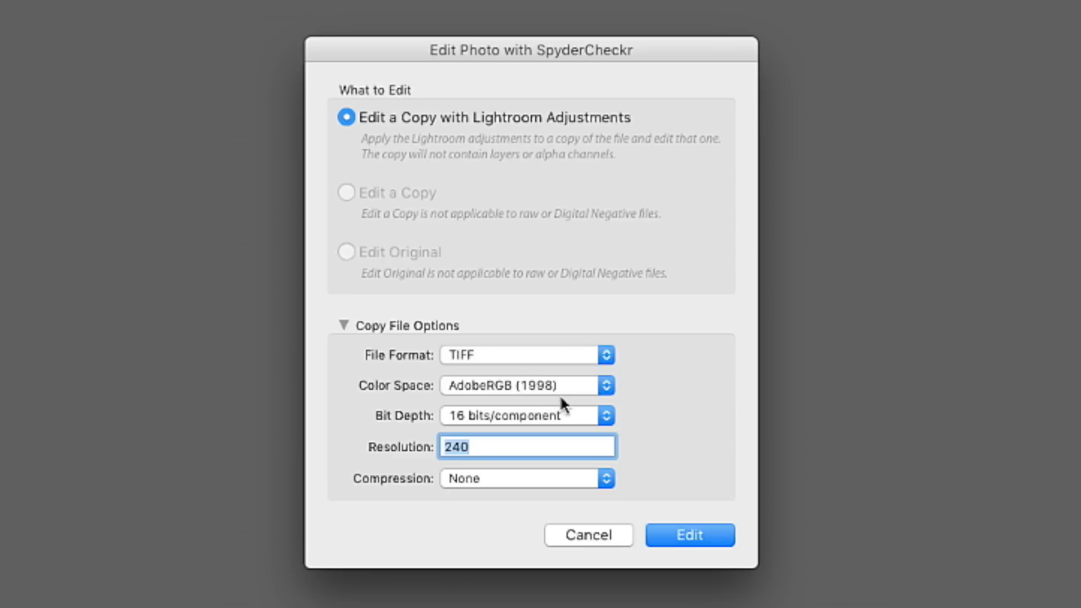
mouse_move(555, 404)
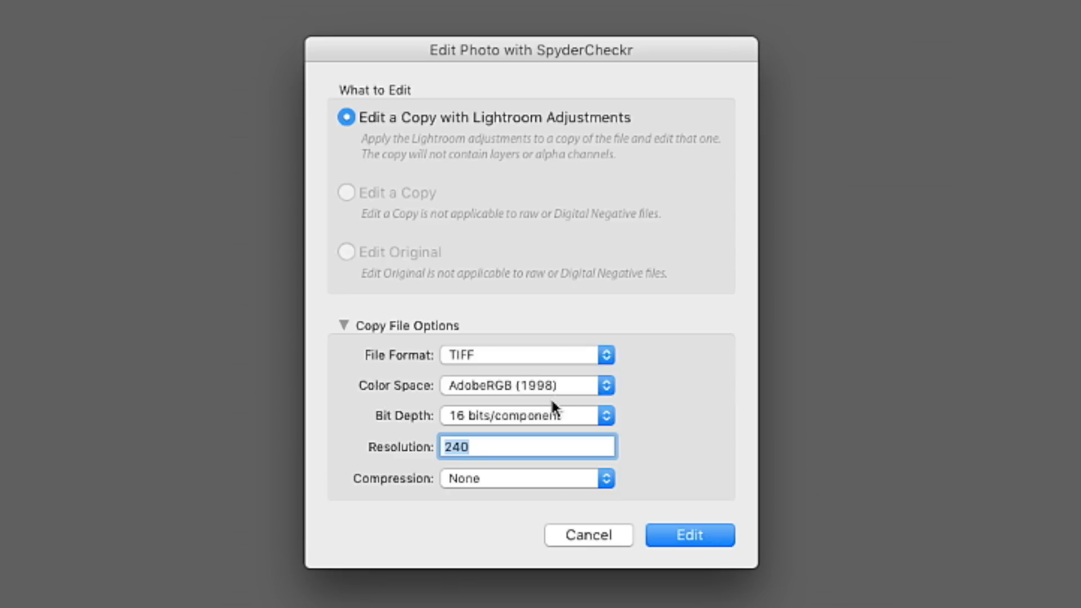
mouse_move(553, 410)
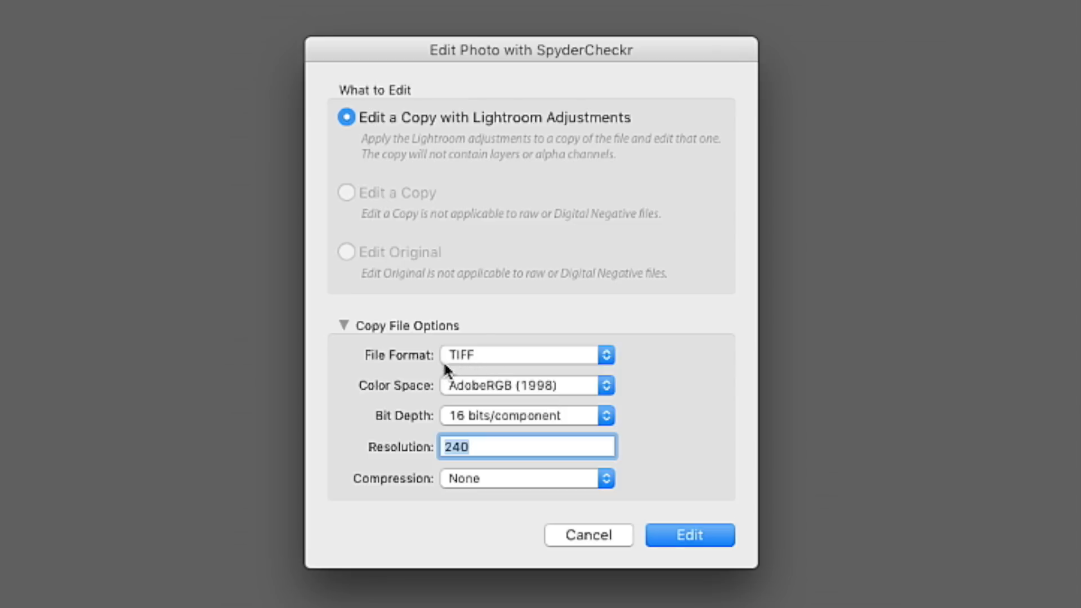
mouse_move(532, 378)
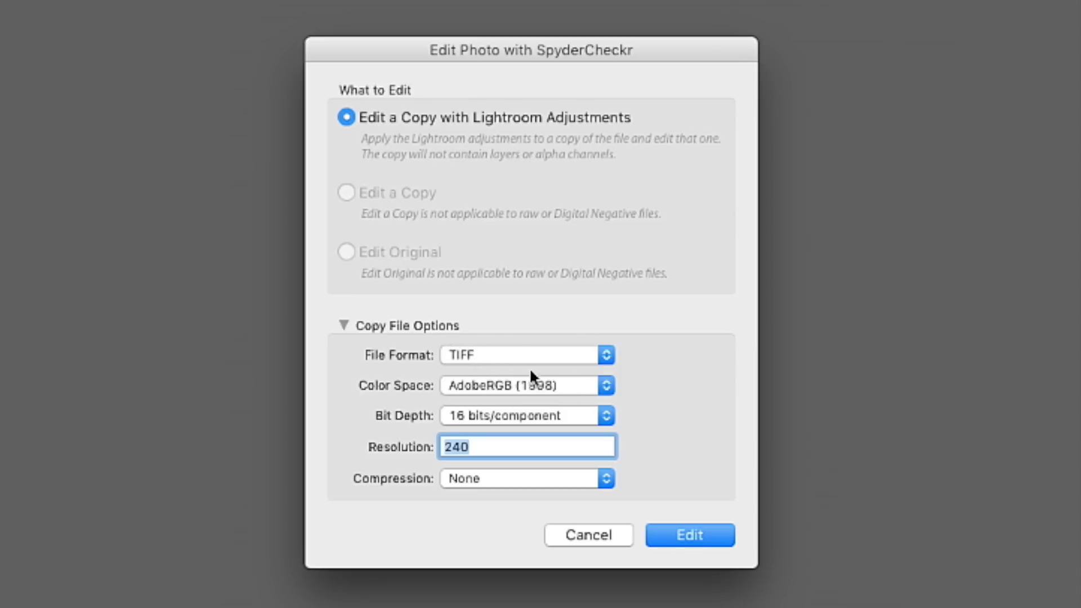
mouse_move(560, 405)
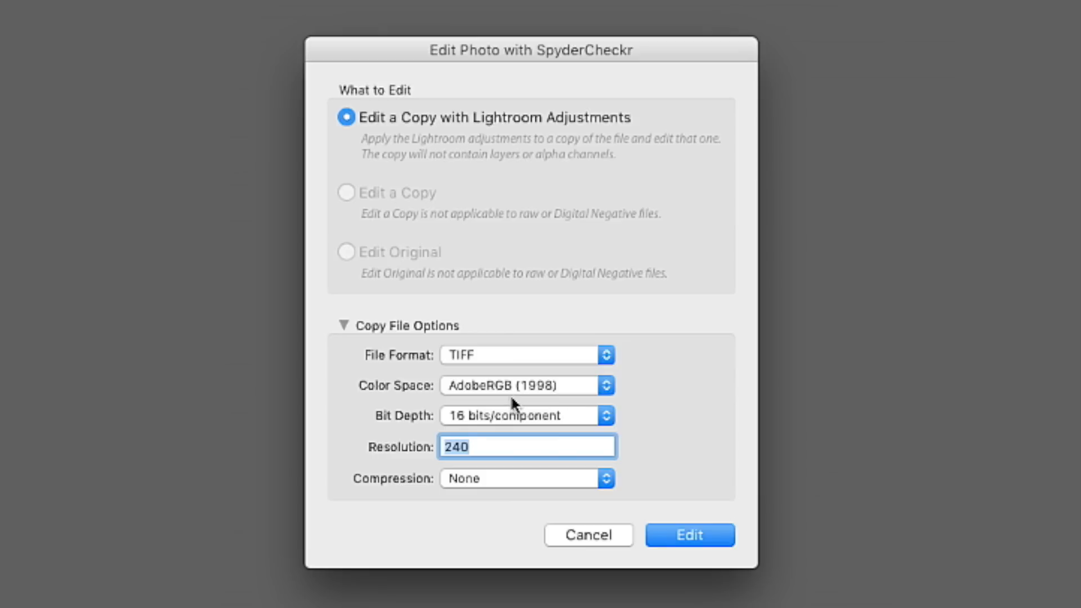
mouse_move(515, 406)
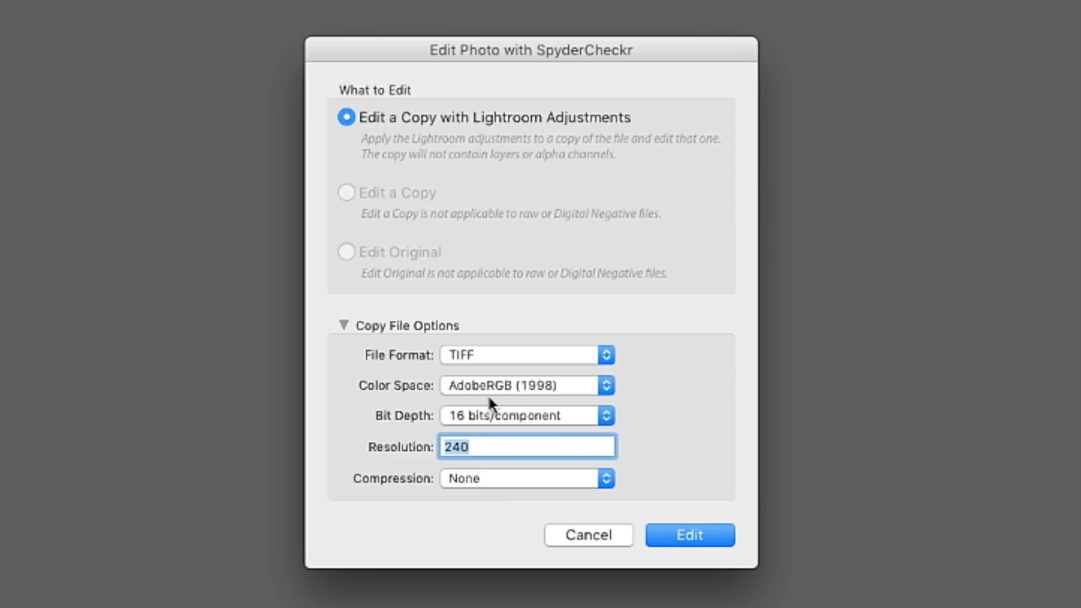
mouse_move(557, 436)
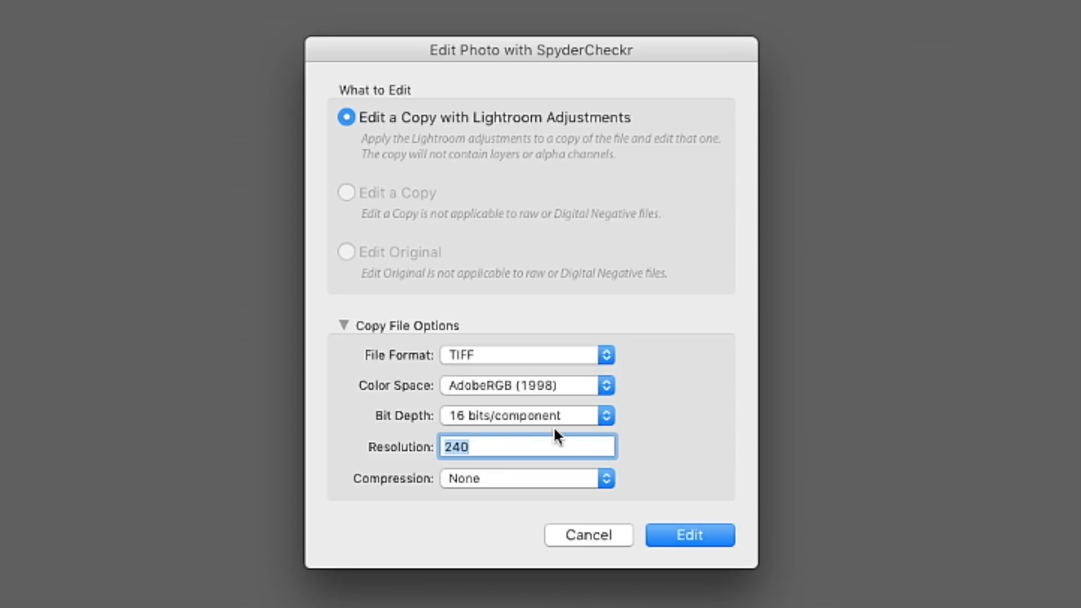
mouse_move(417, 423)
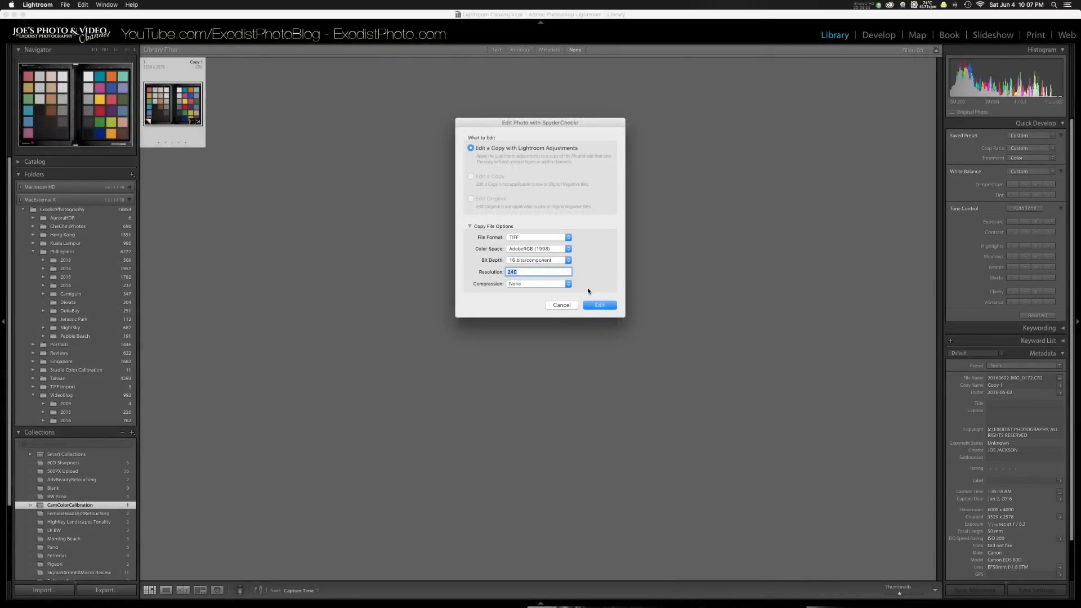
left_click(599, 305)
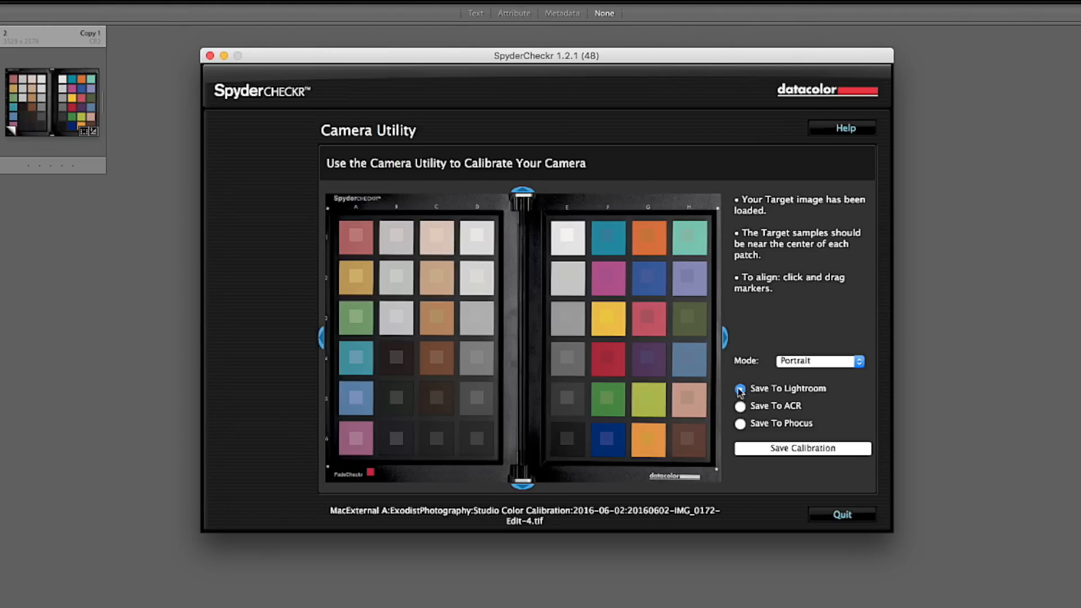
left_click(740, 388)
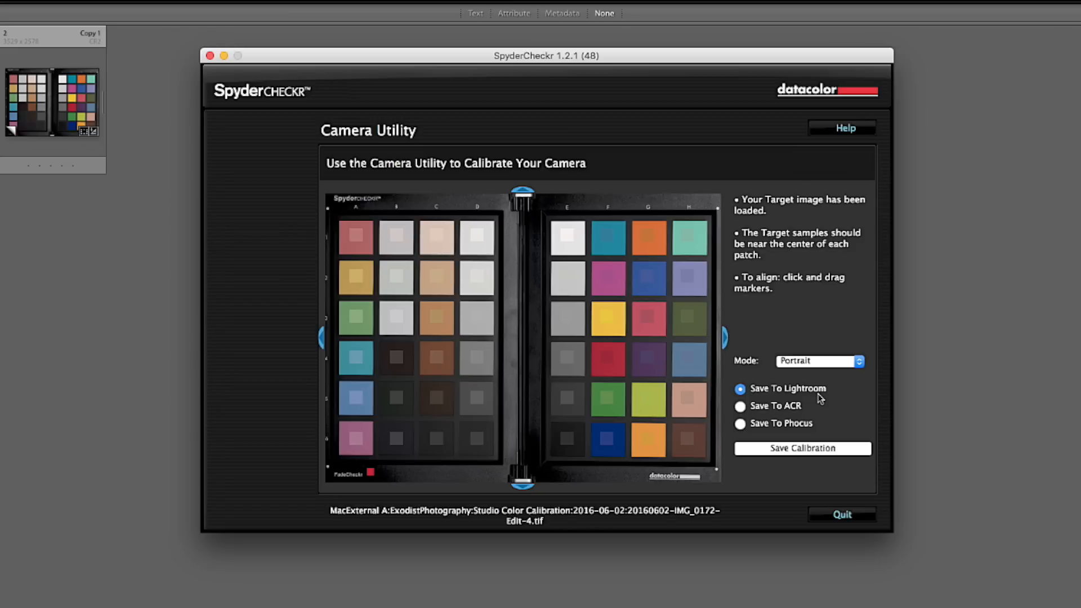
mouse_move(757, 417)
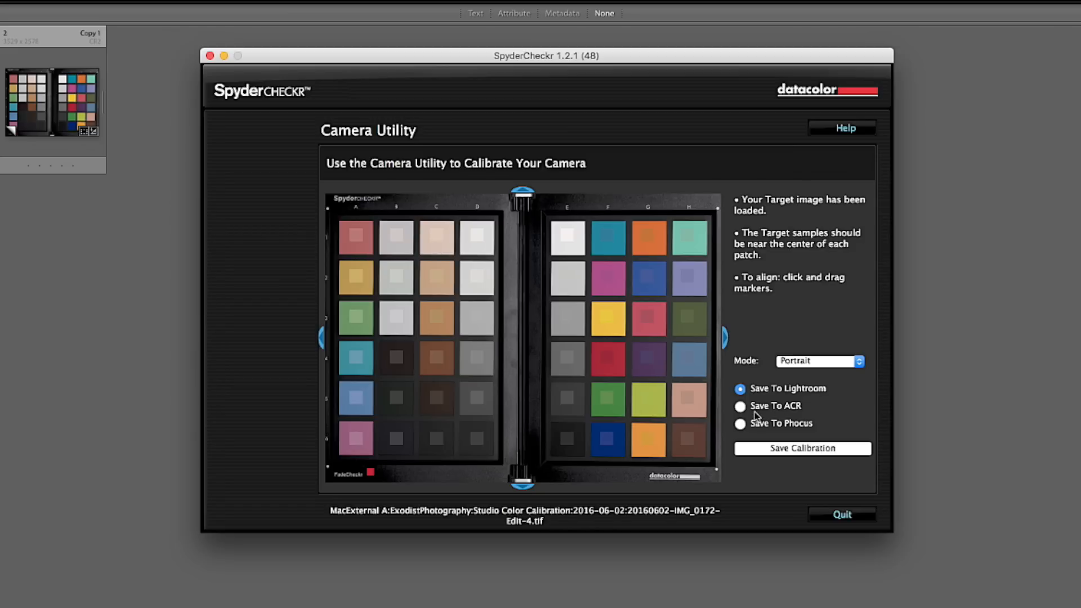
mouse_move(797, 414)
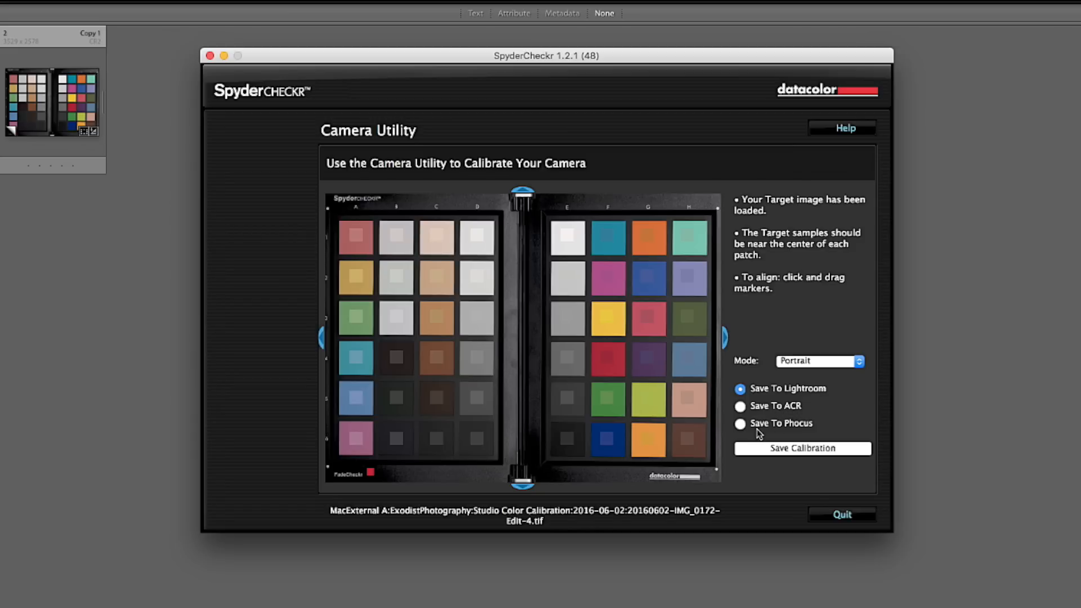
mouse_move(783, 439)
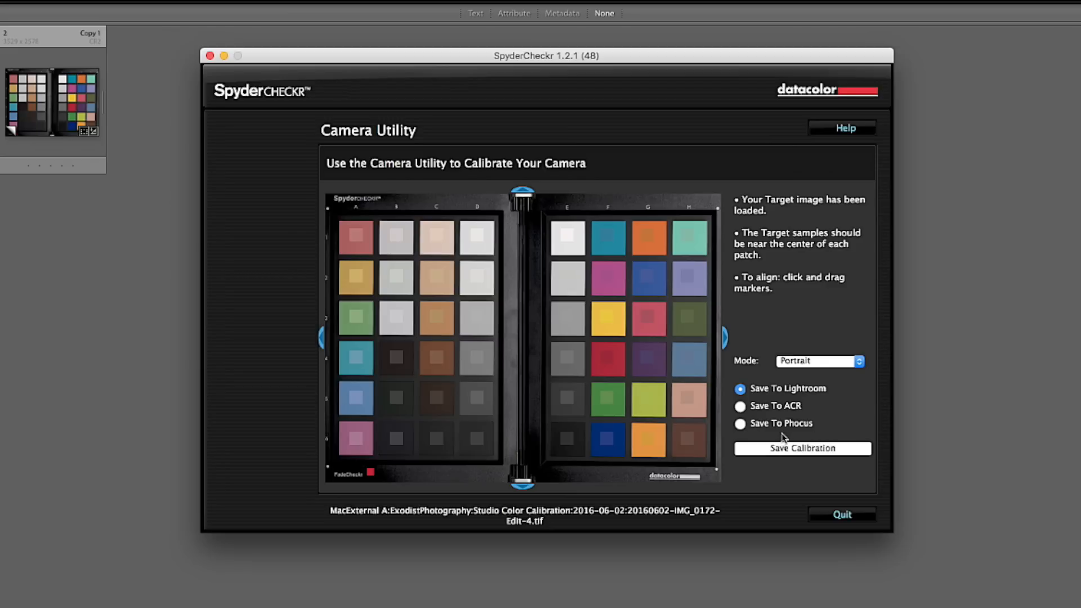
mouse_move(799, 413)
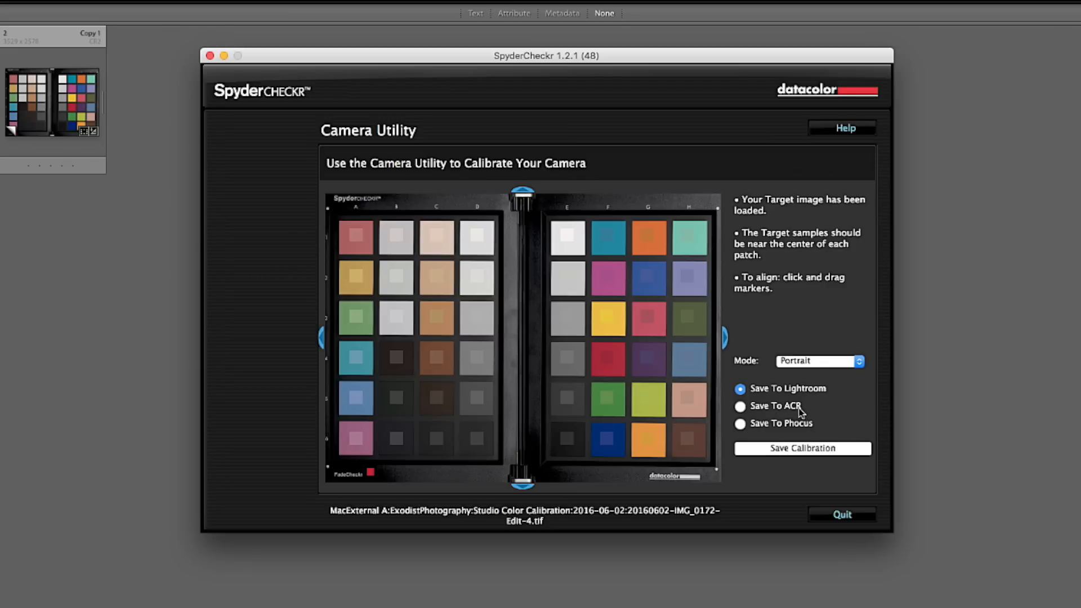
mouse_move(758, 393)
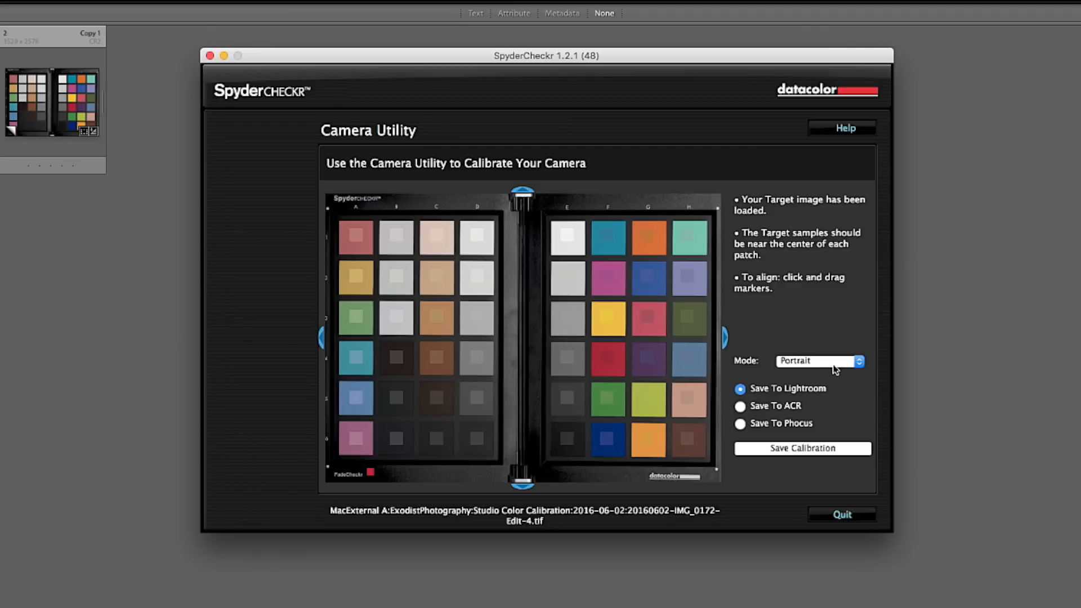
left_click(818, 360)
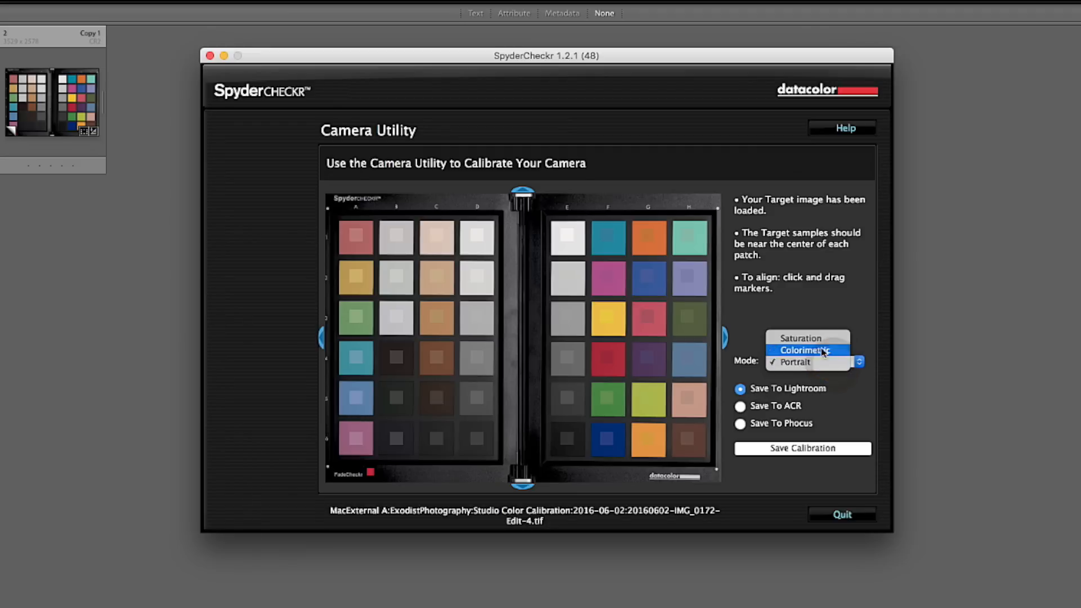
left_click(806, 361)
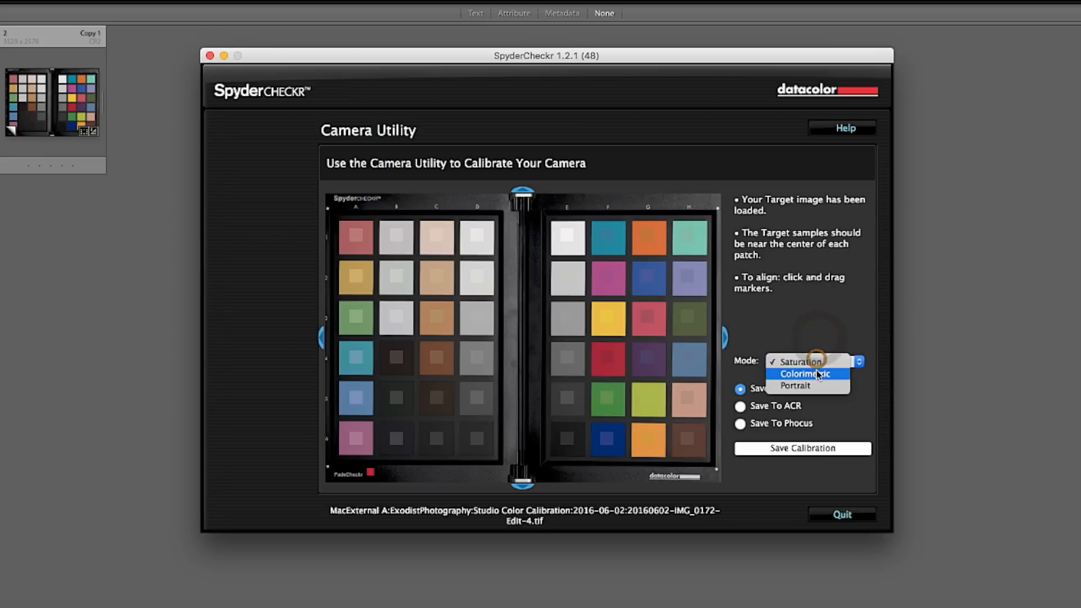
left_click(805, 373)
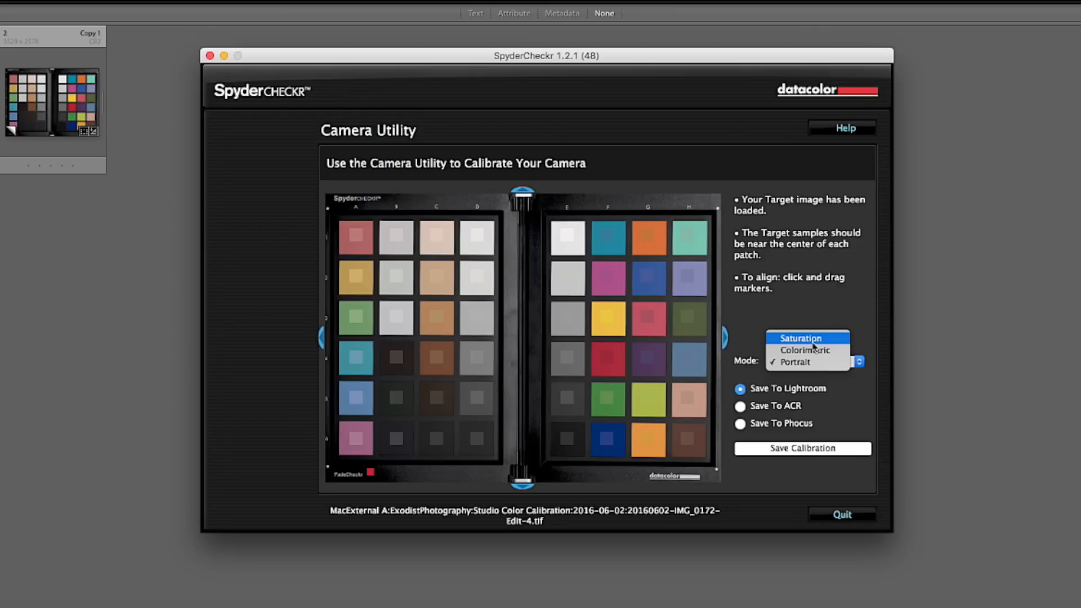
mouse_move(805, 350)
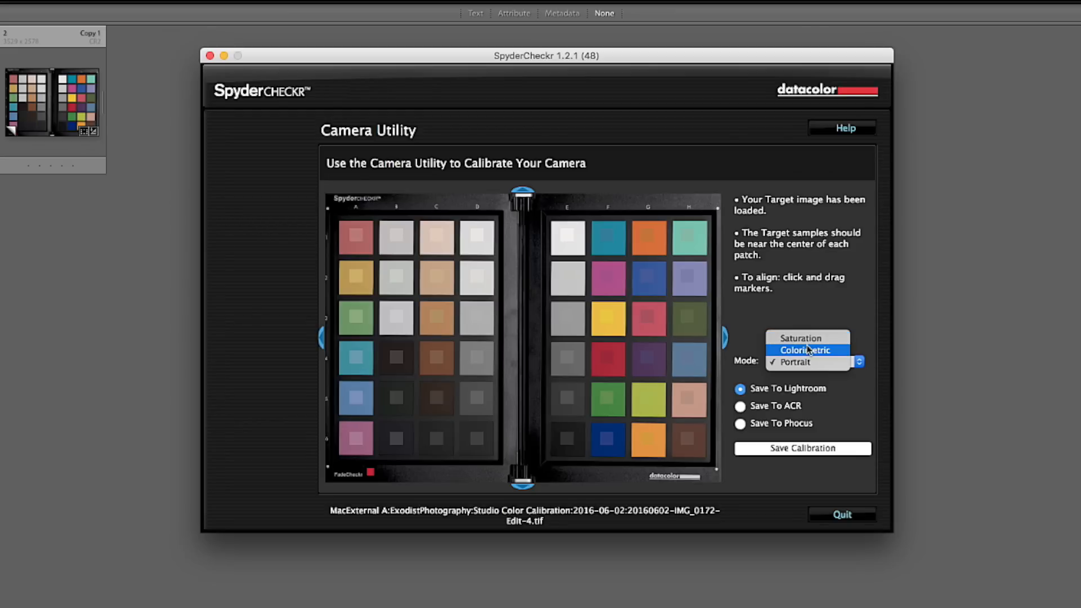
mouse_move(820, 353)
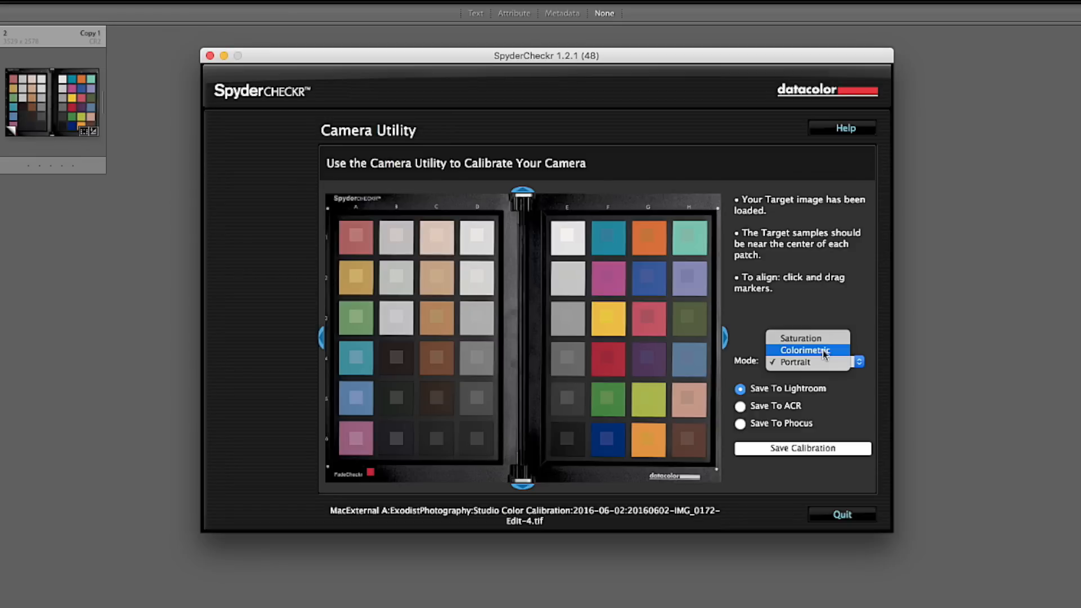
left_click(806, 350)
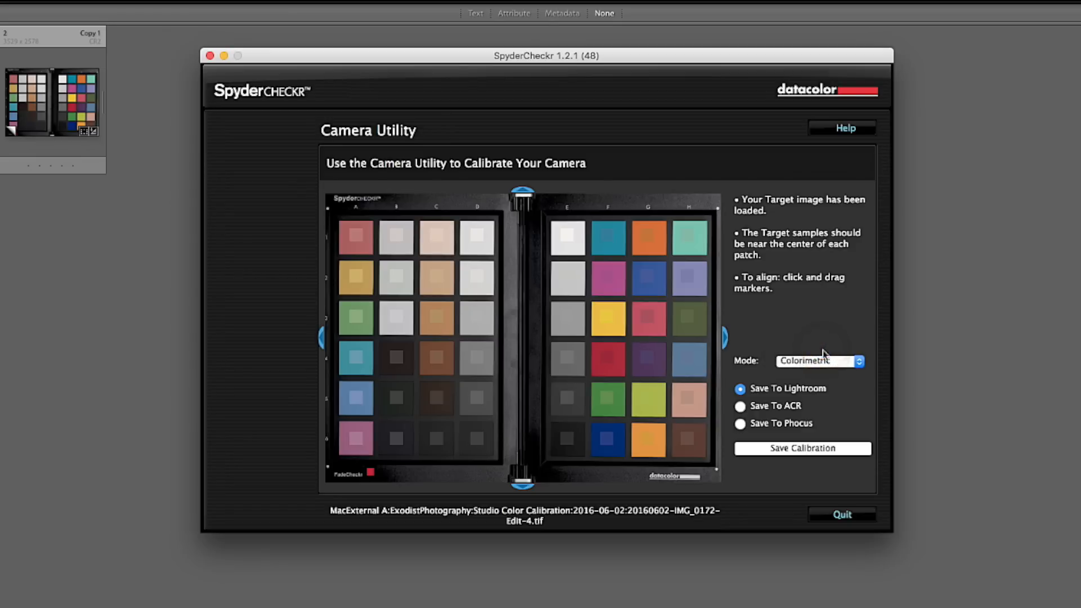
mouse_move(811, 371)
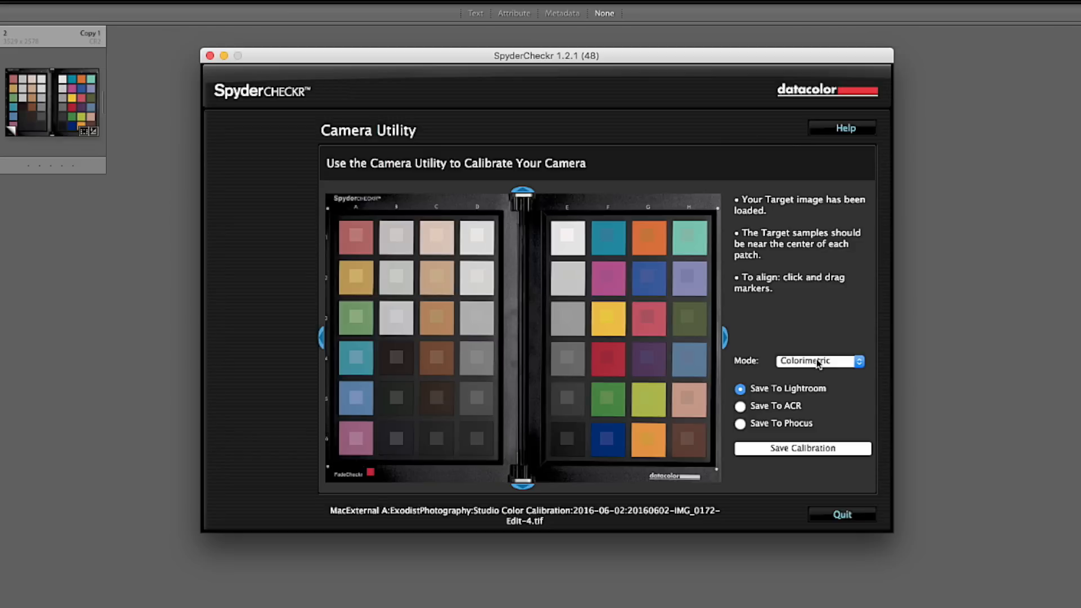
mouse_move(829, 367)
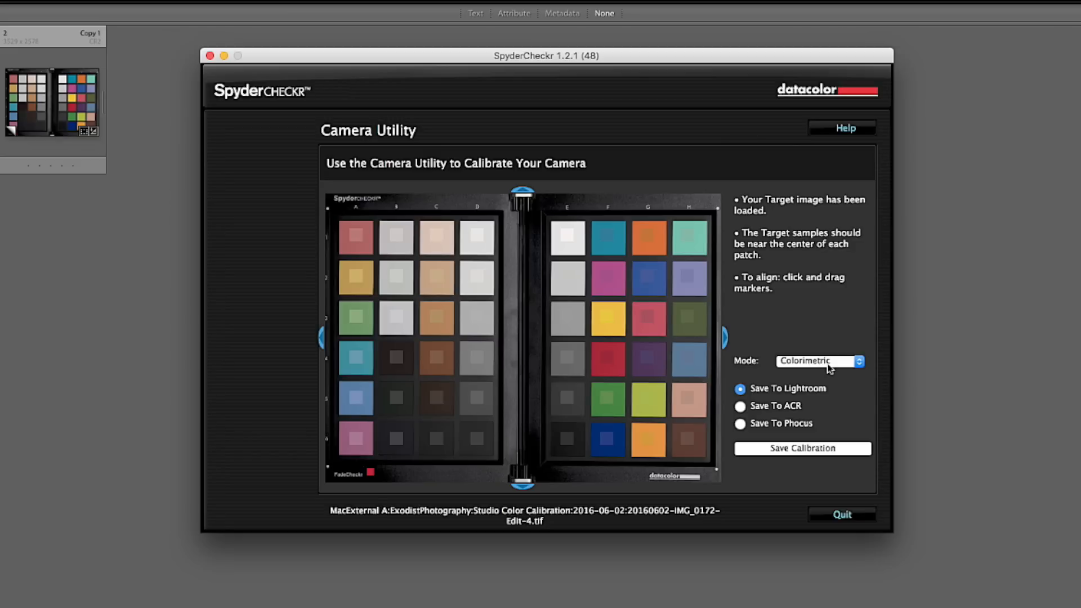
left_click(818, 361)
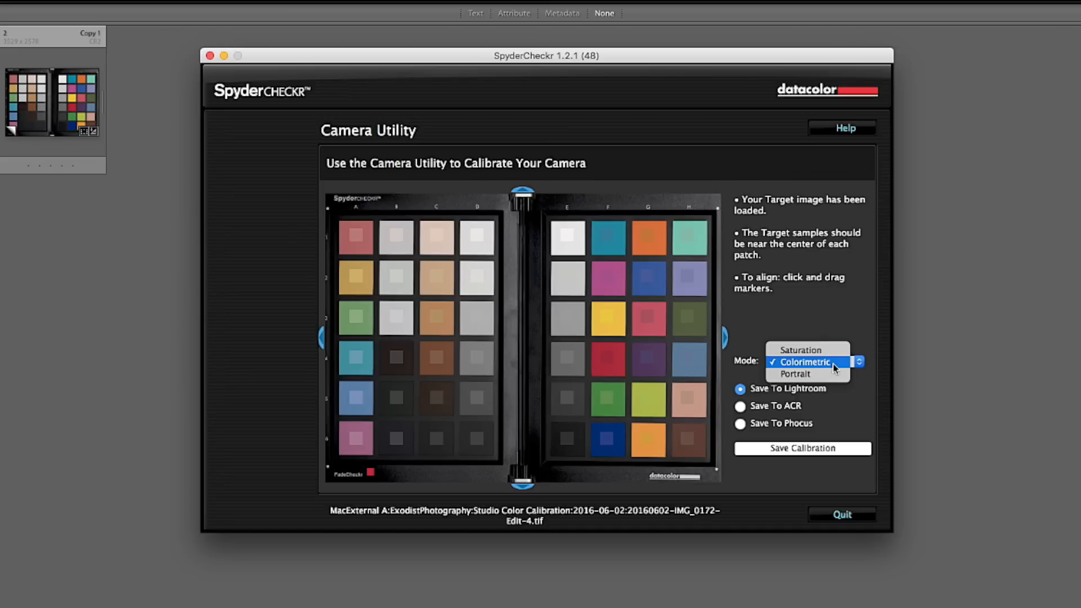
left_click(796, 373)
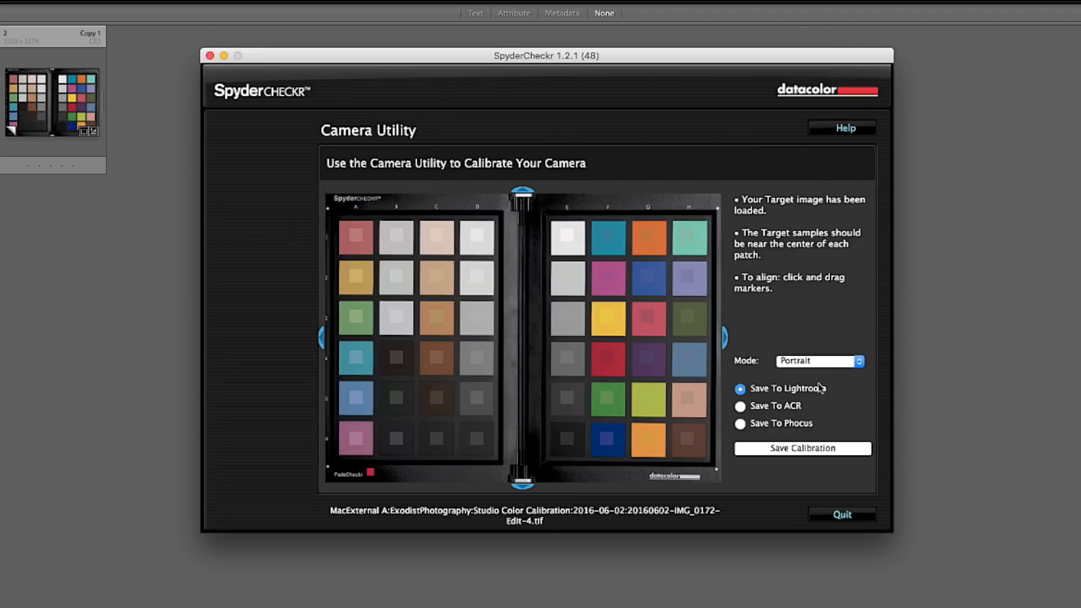
left_click(820, 360)
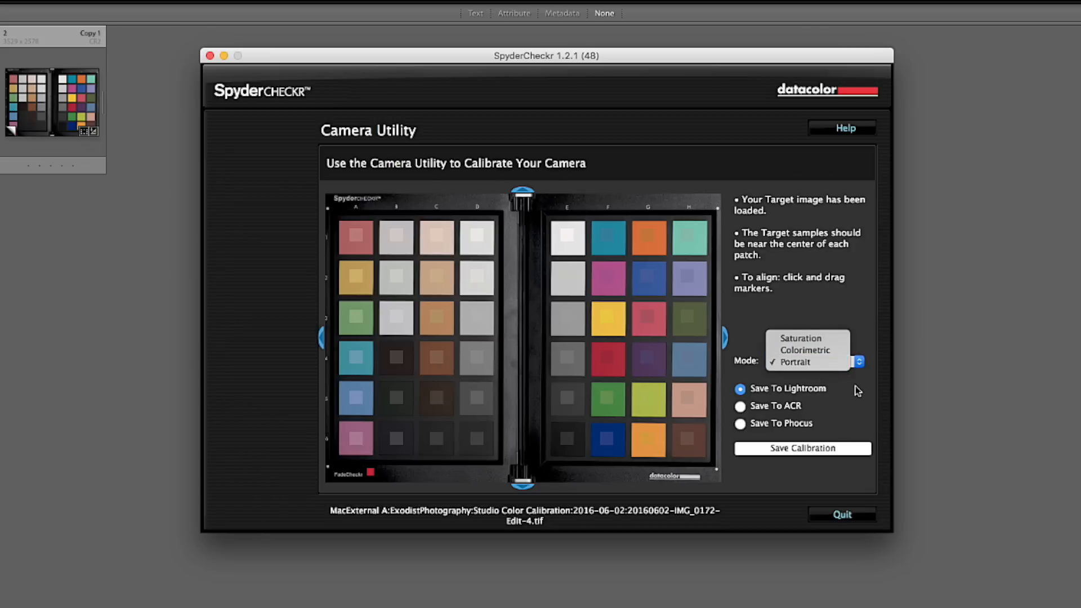
left_click(794, 362)
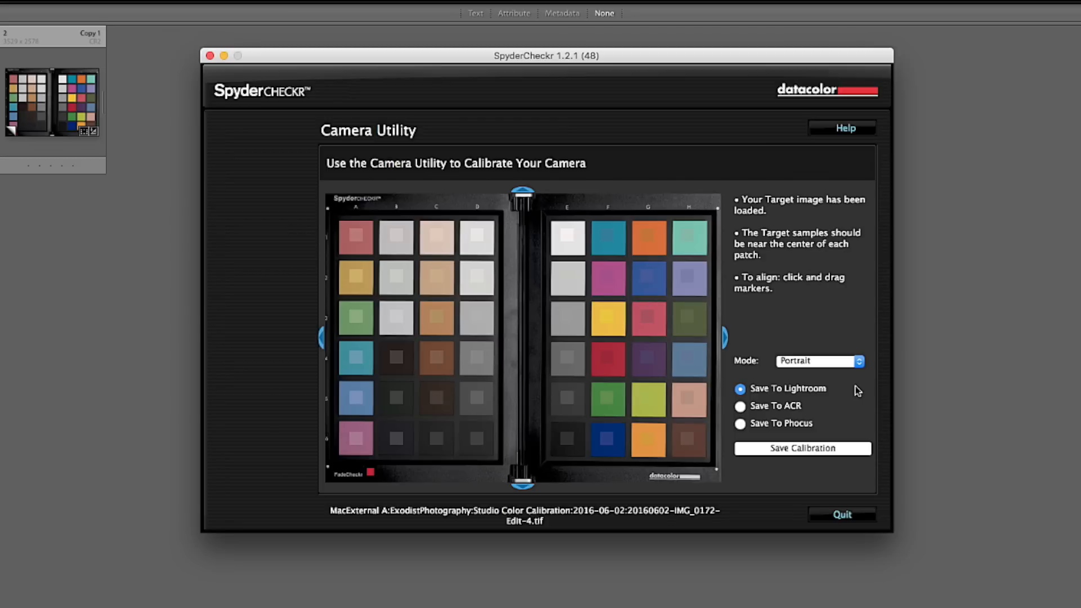
mouse_move(828, 370)
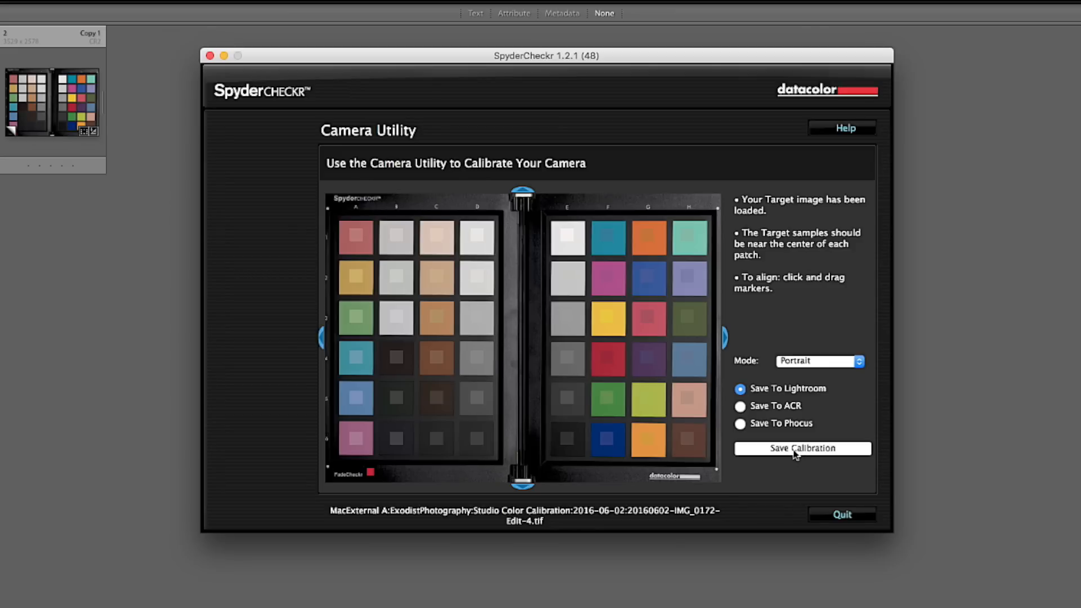
- Save the Lightroom preset named 'Canon 80D - 50mm STM - Portrait TUTORIAL' and confirm
left_click(802, 448)
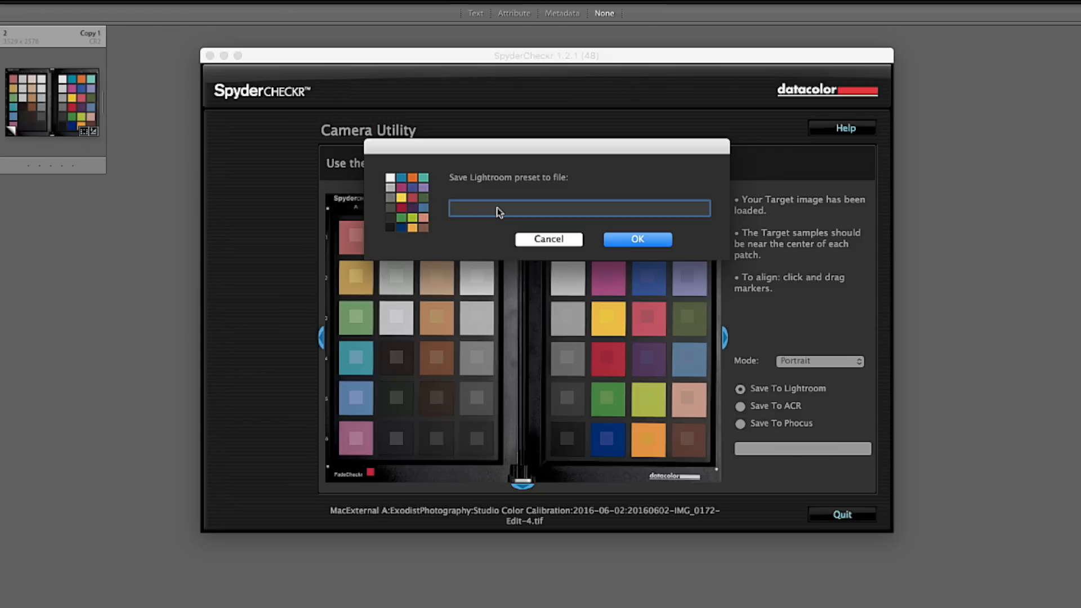
type("Canon 80D -")
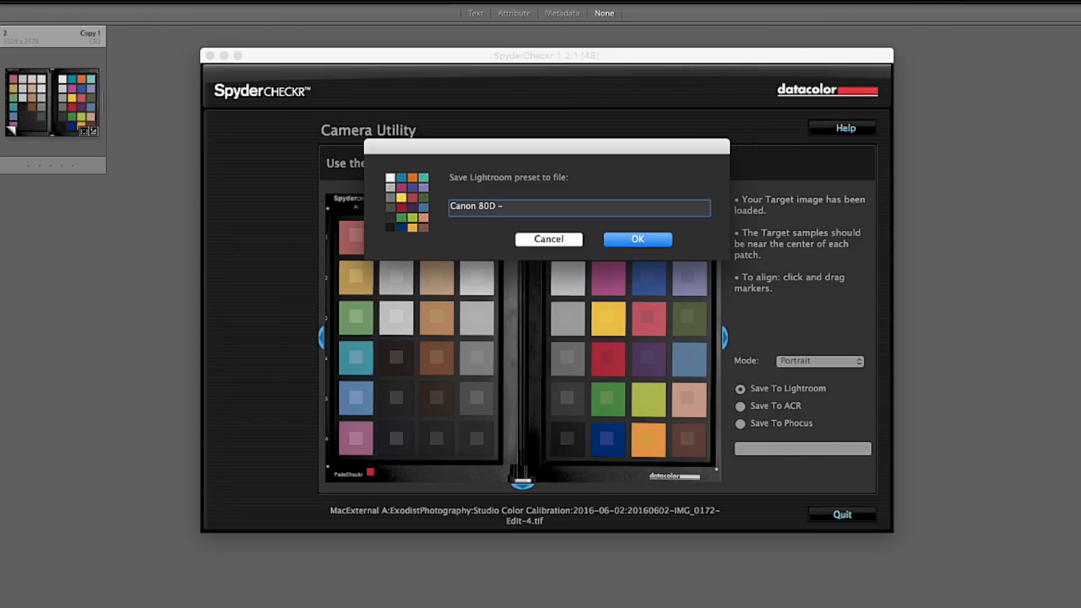
type("50m")
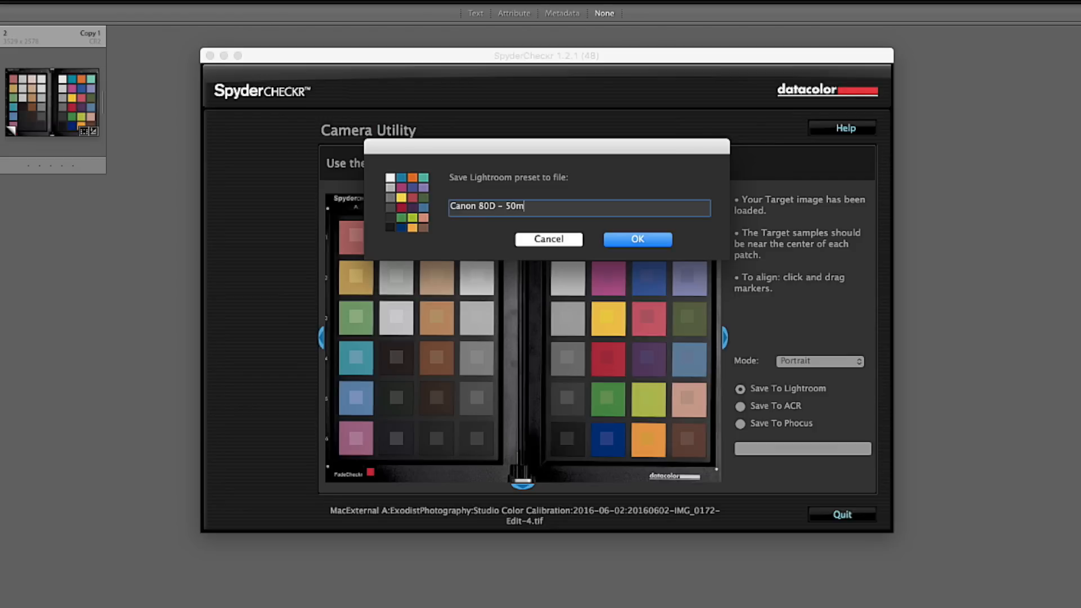
type("m STM")
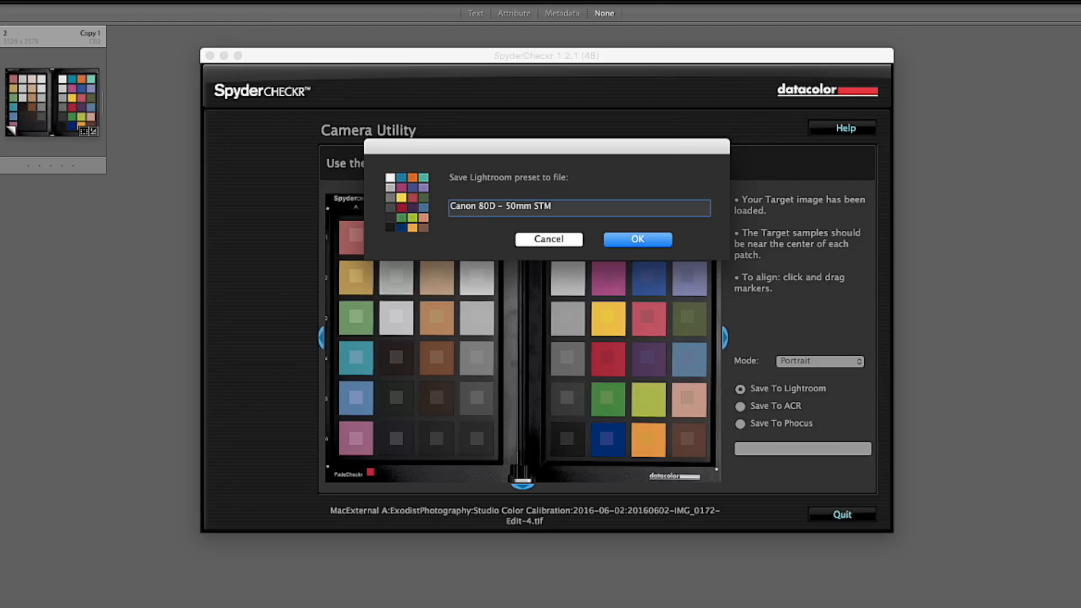
type("-")
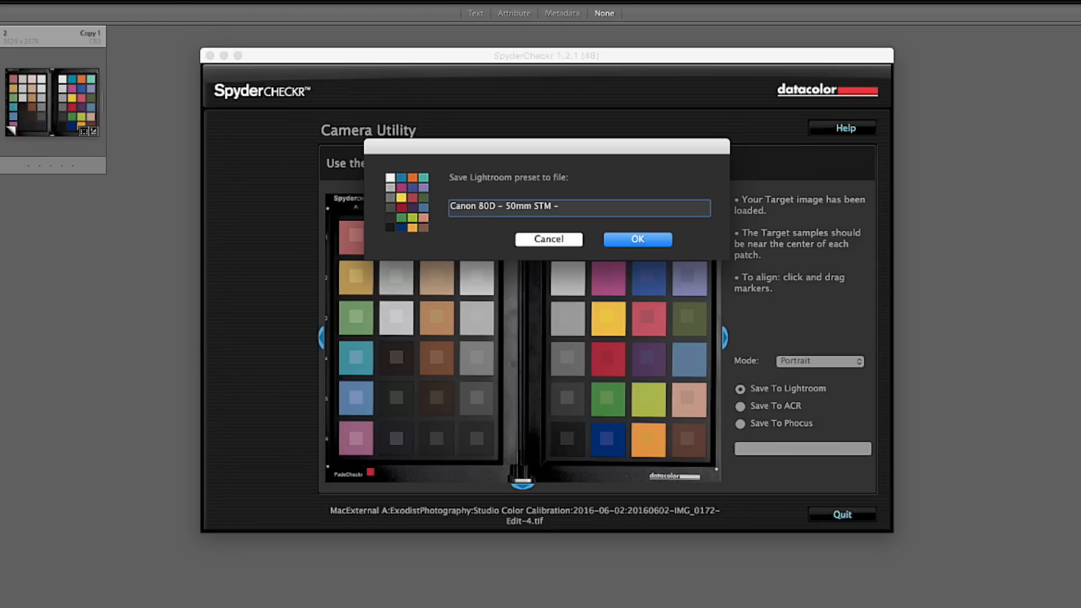
type("Portrait")
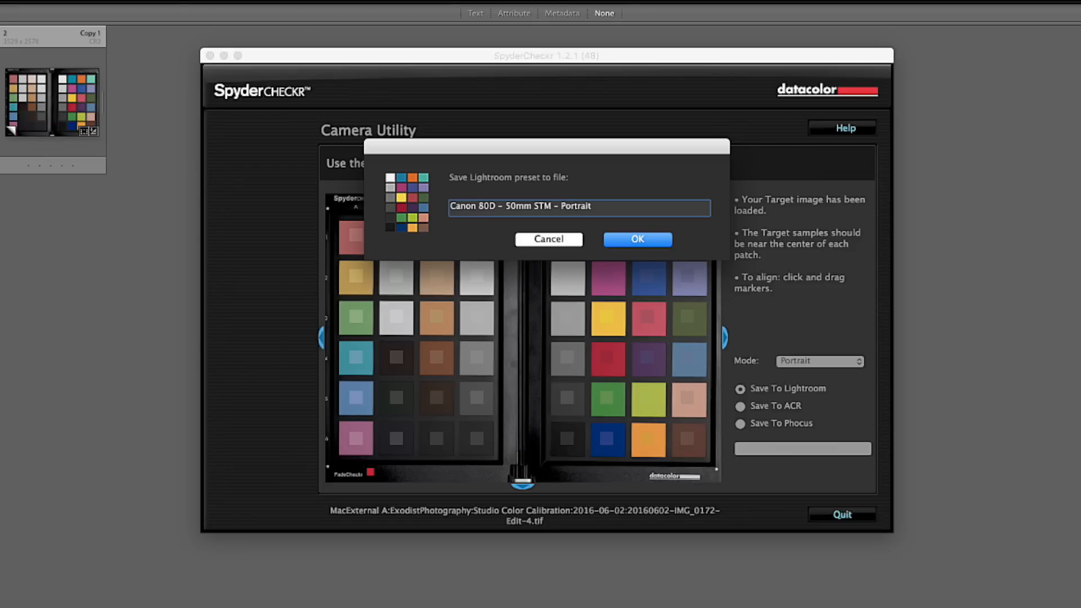
type("TUTORIAL")
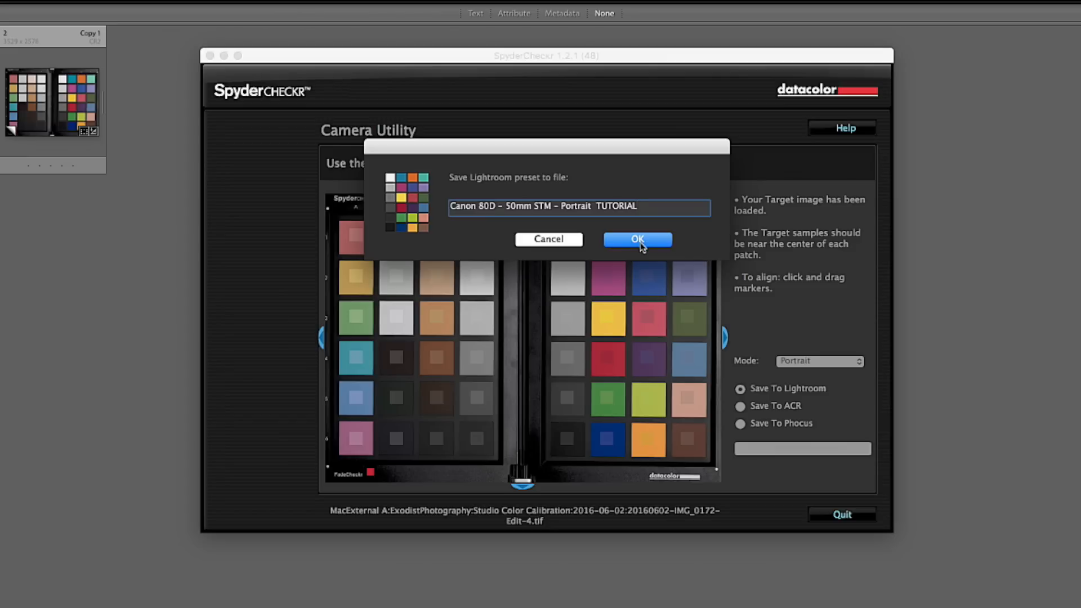
left_click(636, 239)
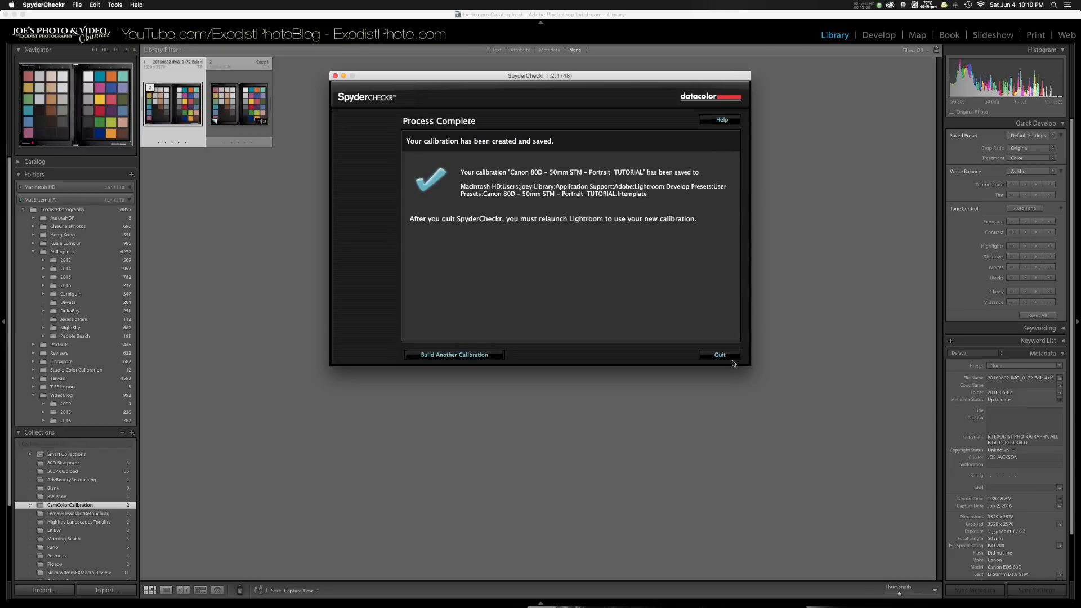
- Quit SpyderCheckr from its Process Complete screen
left_click(720, 355)
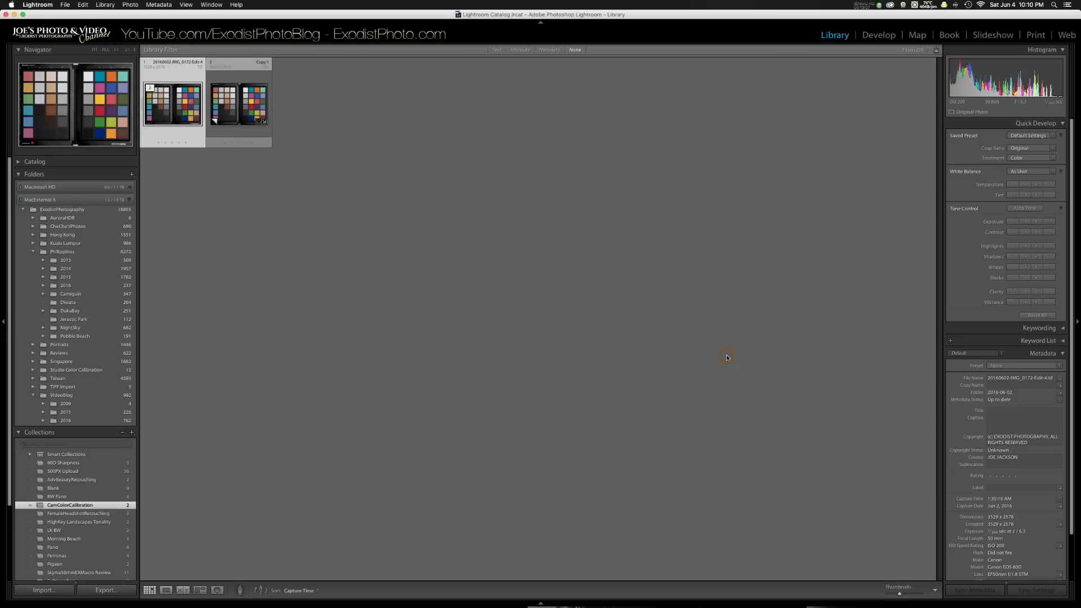
mouse_move(505, 293)
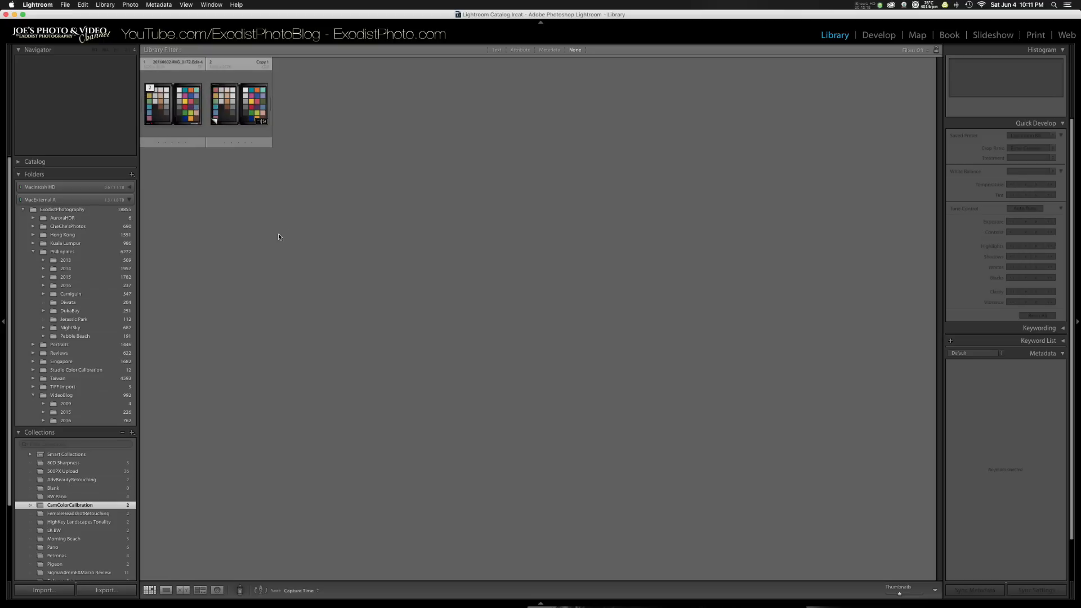
mouse_move(277, 237)
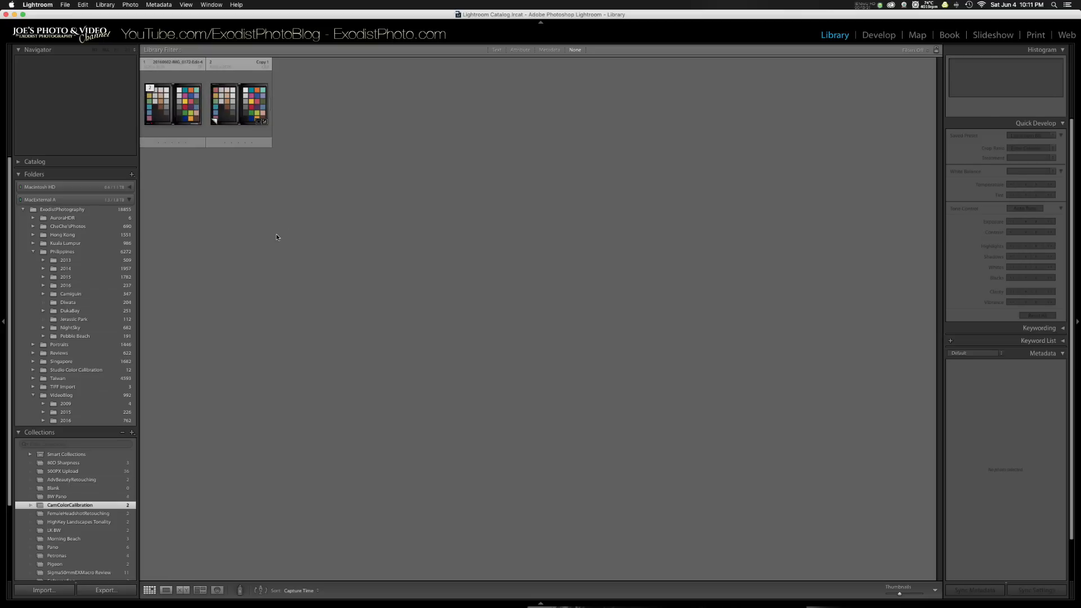
mouse_move(294, 239)
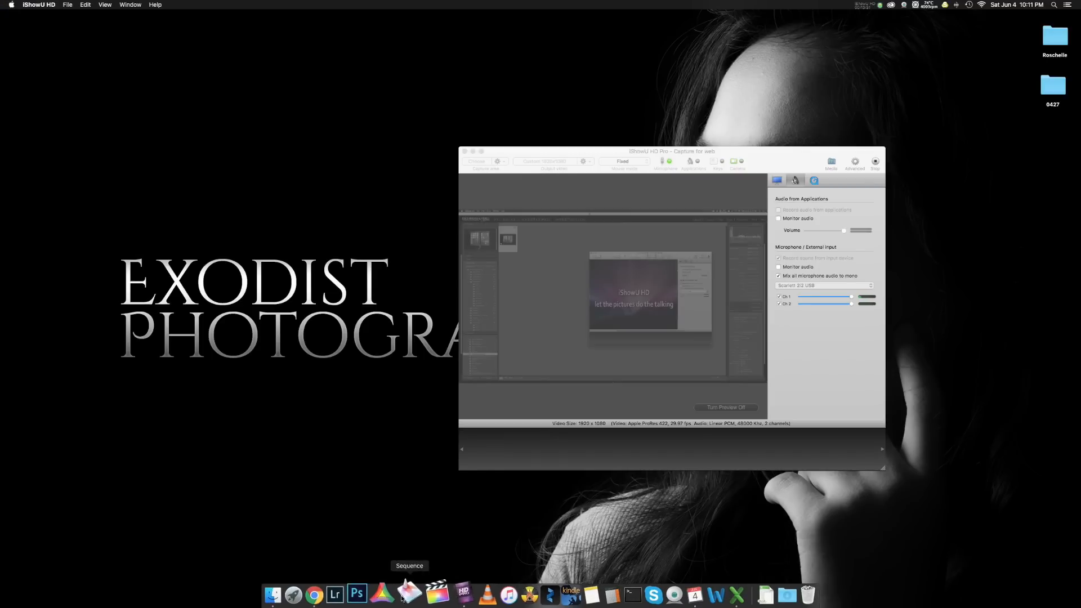
mouse_move(346, 593)
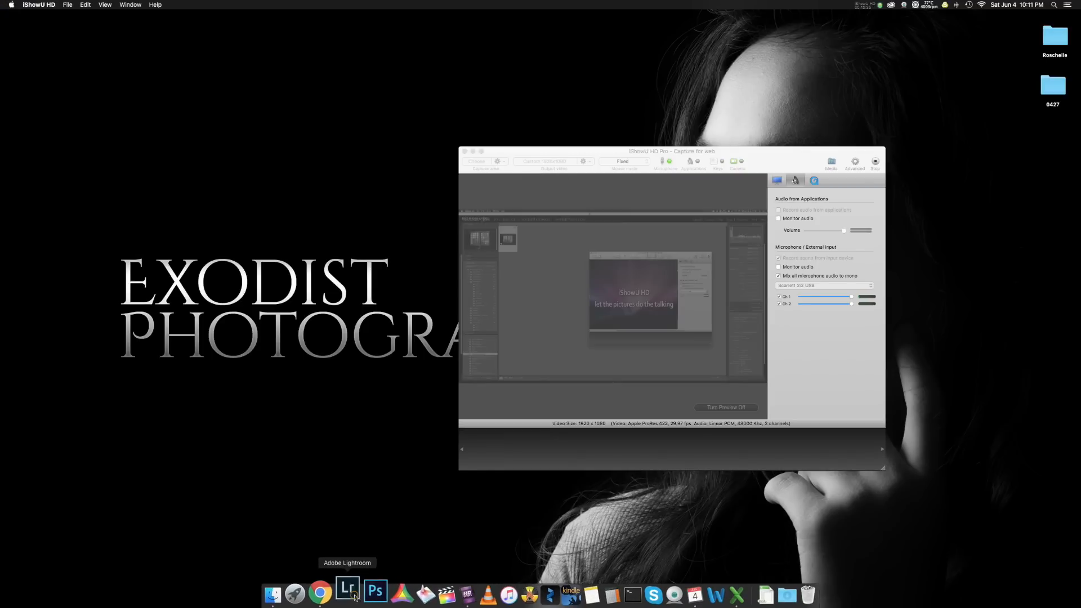
- Relaunch Lightroom from the Dock
left_click(347, 591)
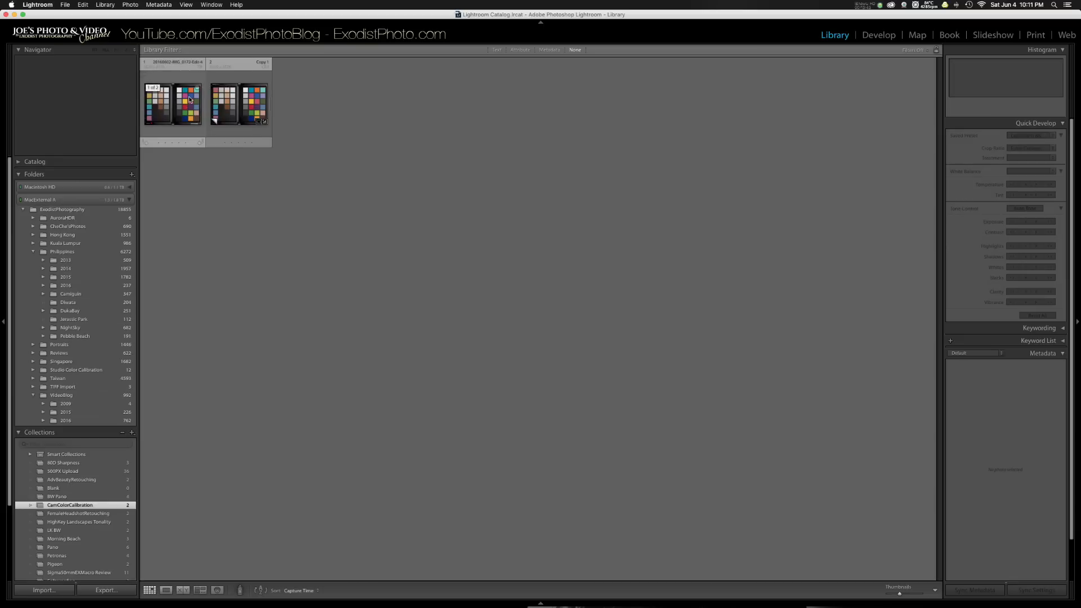
- Select the raw Copy 1 chart thumbnail and open it in the Develop module
left_click(237, 105)
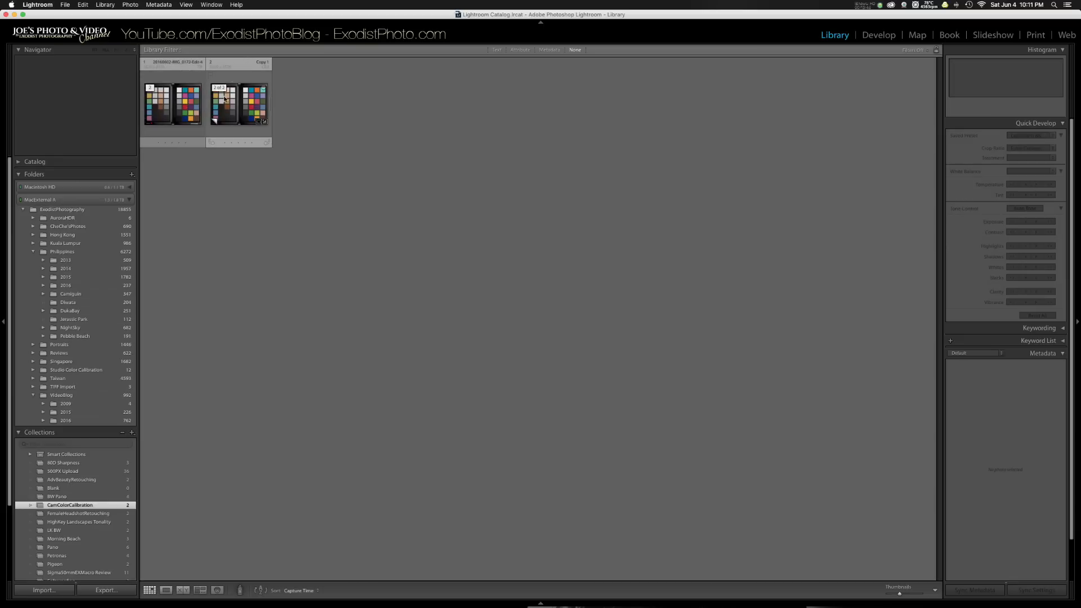
left_click(238, 105)
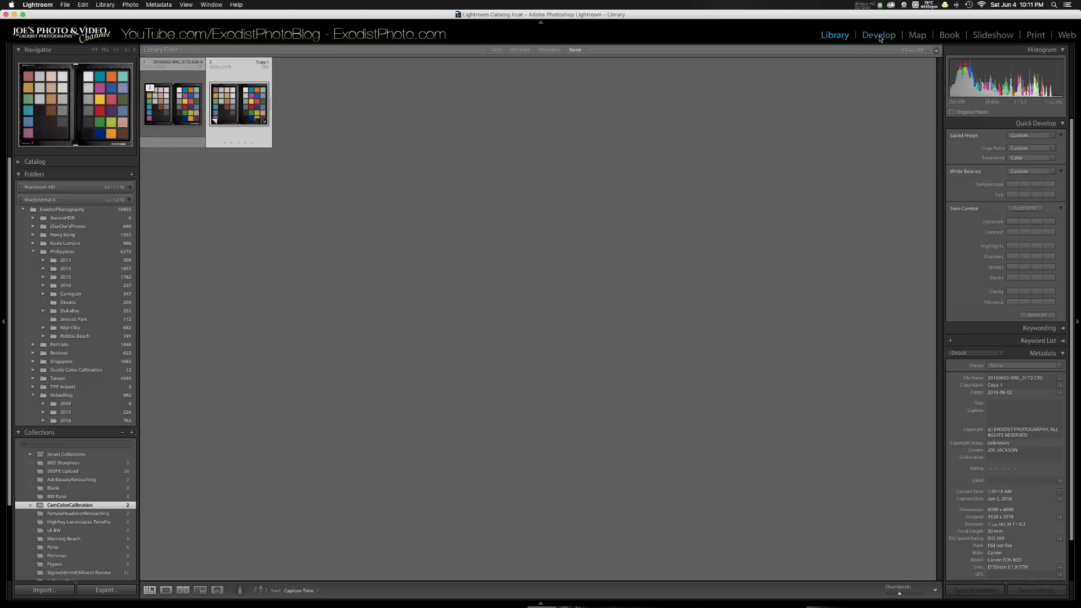
left_click(878, 35)
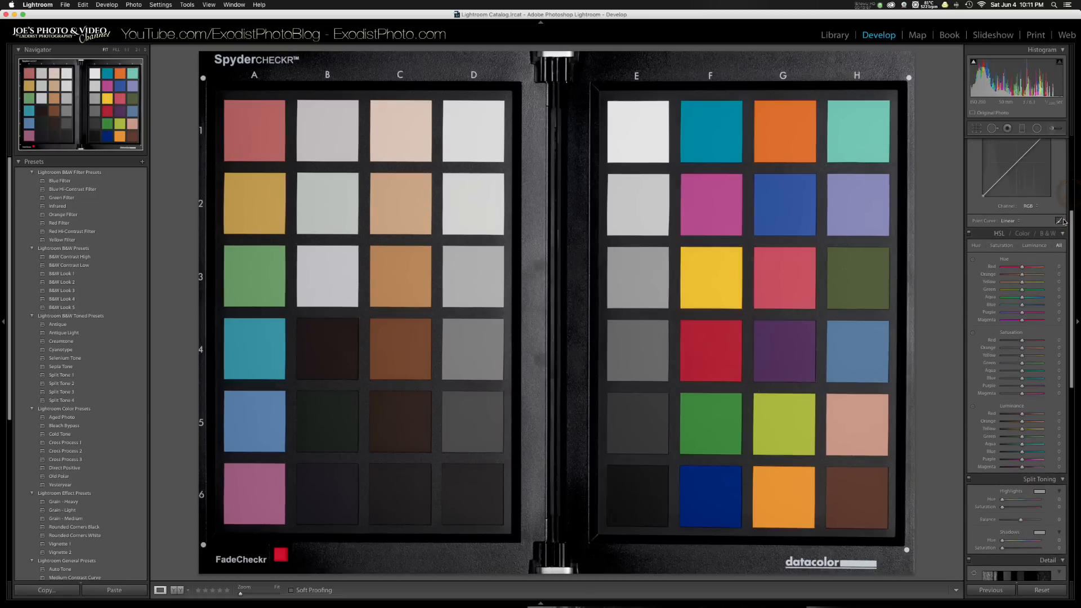
mouse_move(1013, 262)
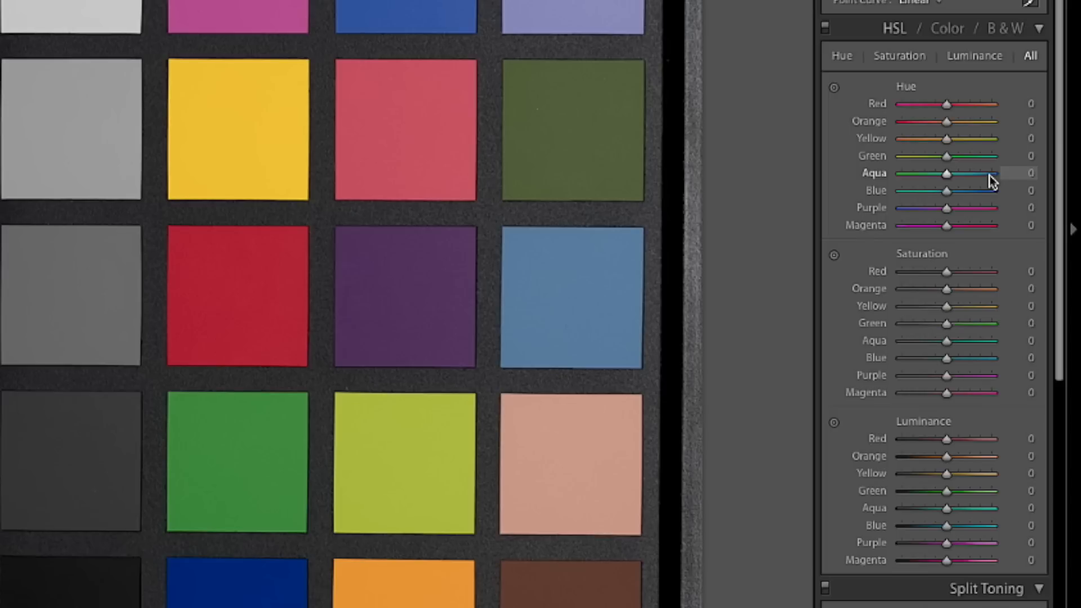
mouse_move(938, 152)
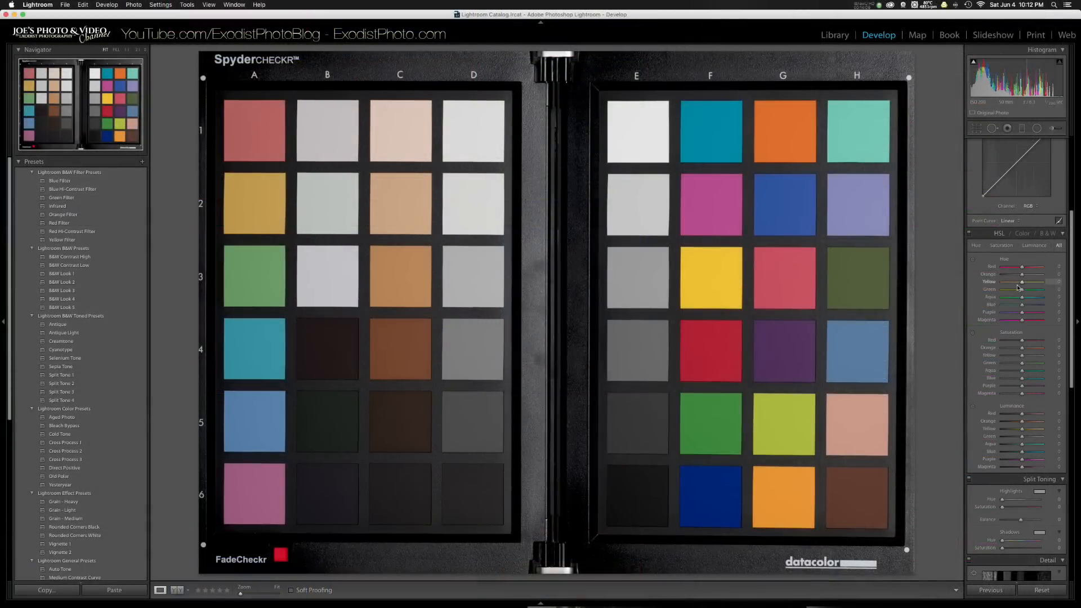
- Apply the 'Canon 80D - 50mm STM - Portrait TUTORIAL' user preset, updating the HSL sliders
scroll("down", 3)
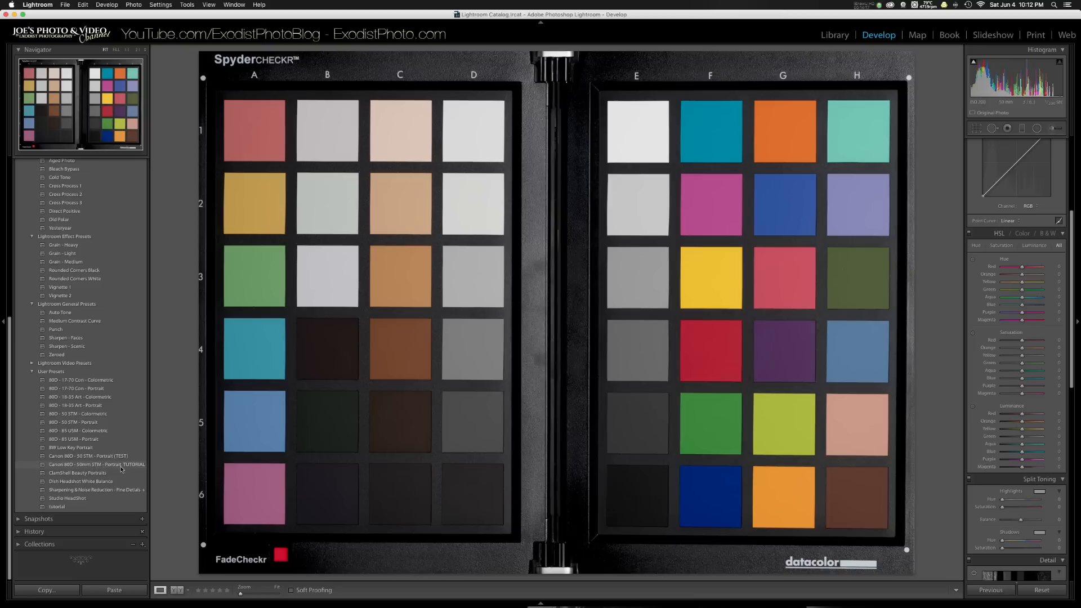
left_click(97, 464)
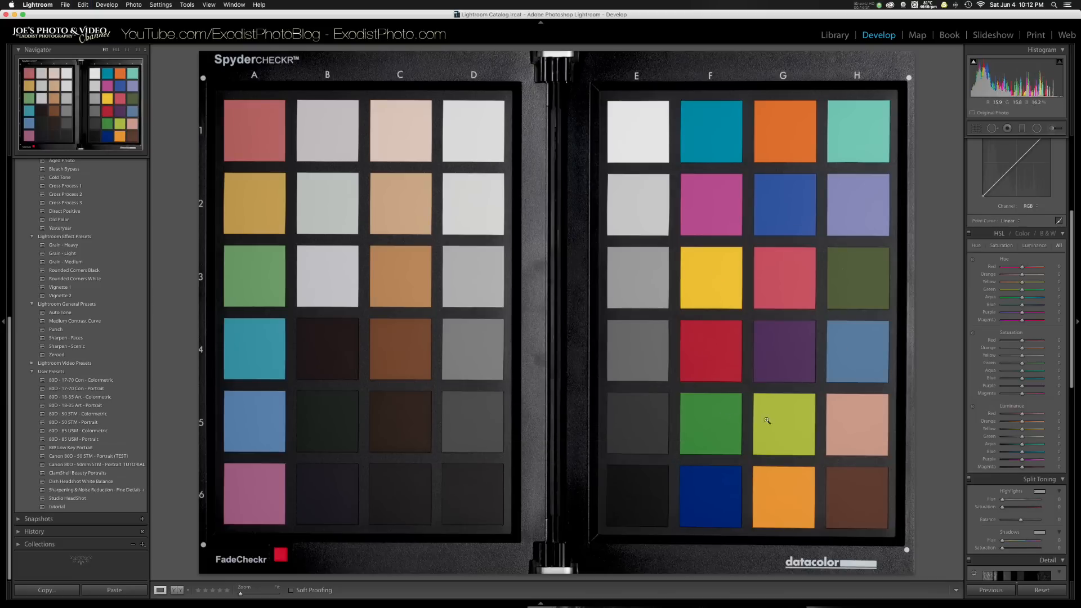
mouse_move(731, 216)
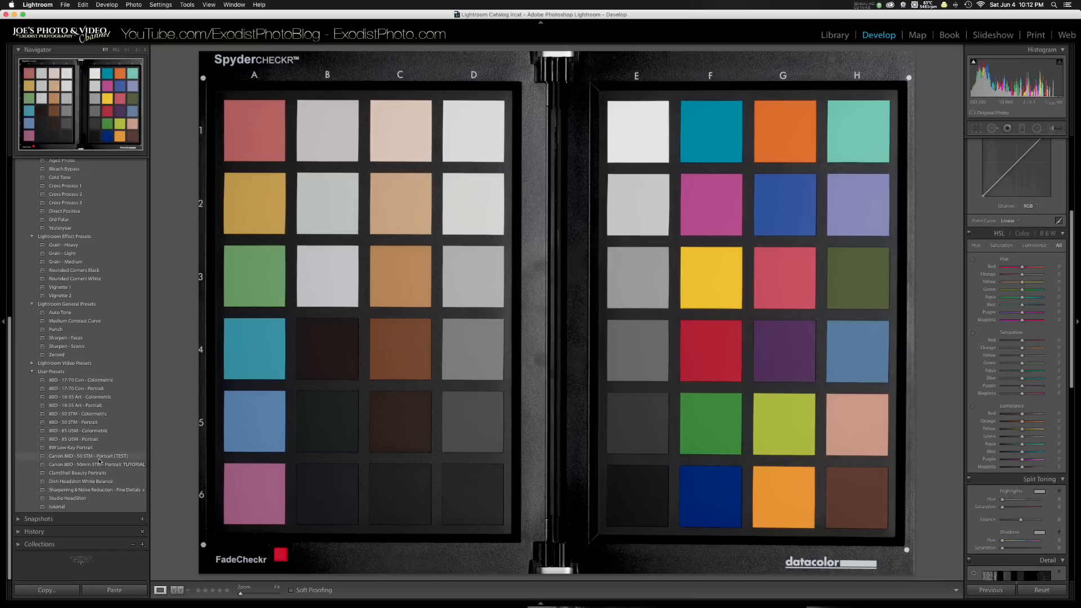
left_click(97, 463)
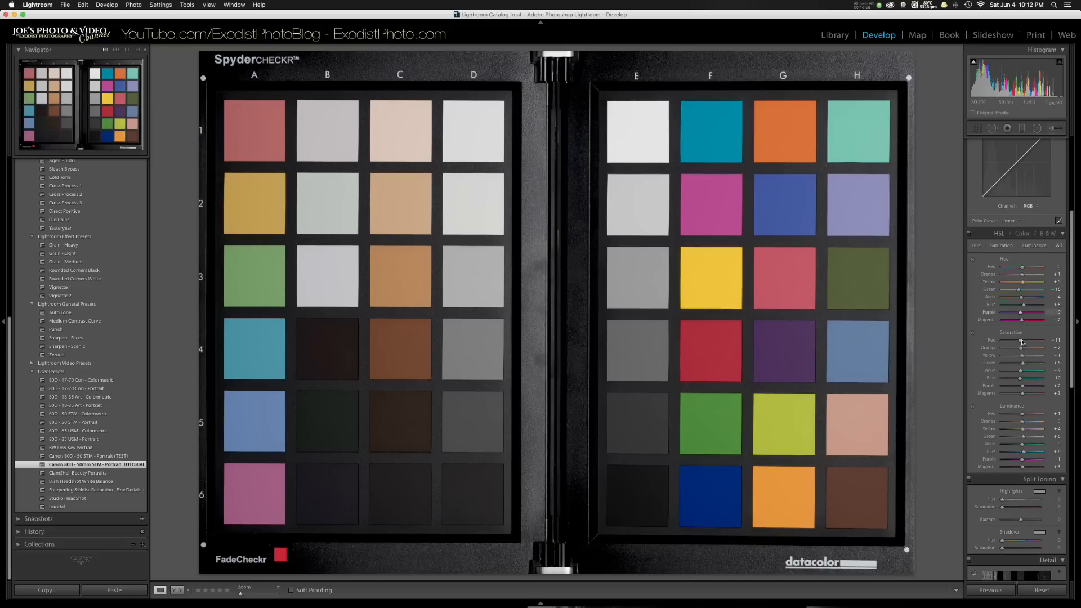
left_click_drag(1021, 413, 1022, 413)
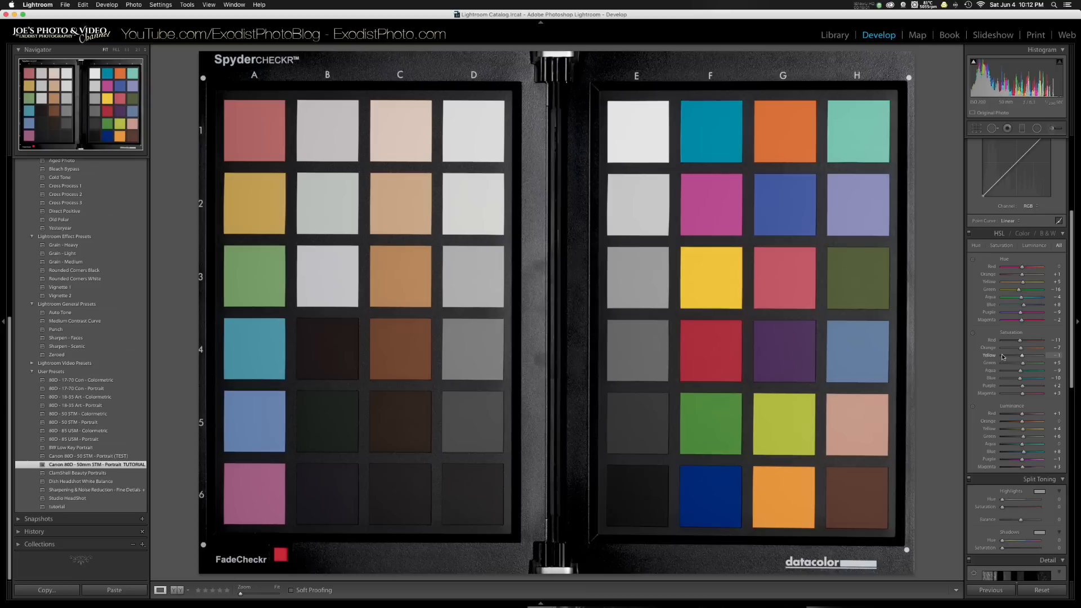
mouse_move(1022, 311)
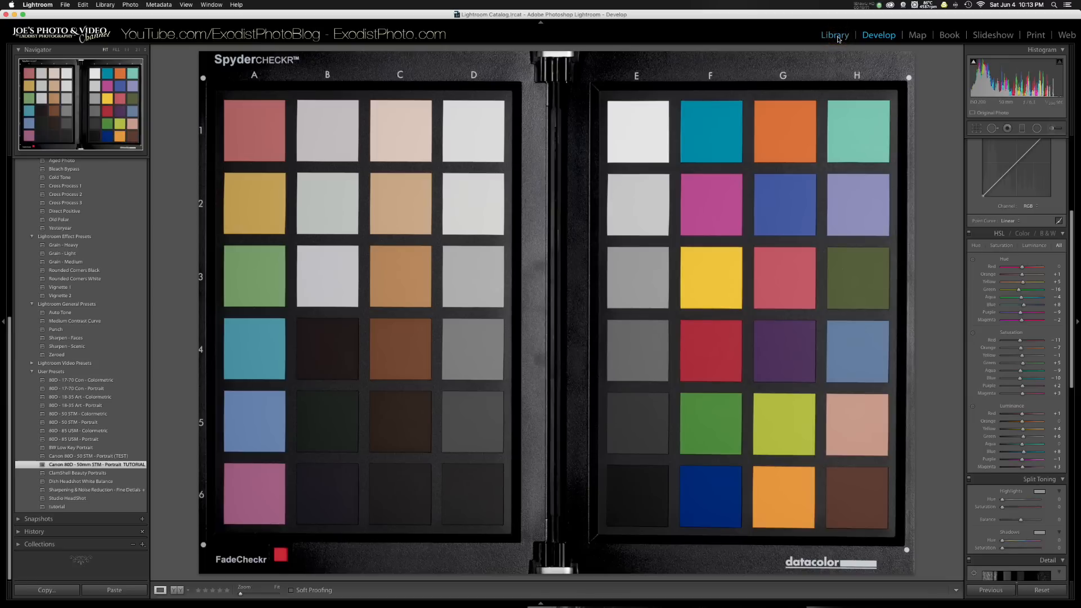
- Back in Library, select the Copy 1 chart photo showing the Canon 80D calibration preset
left_click(834, 35)
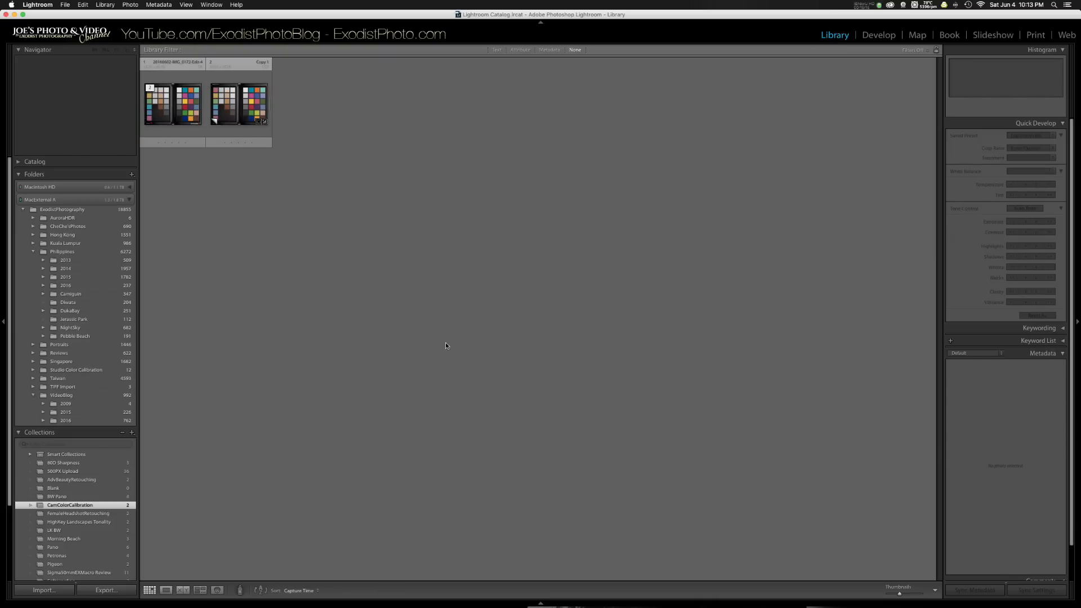
mouse_move(359, 130)
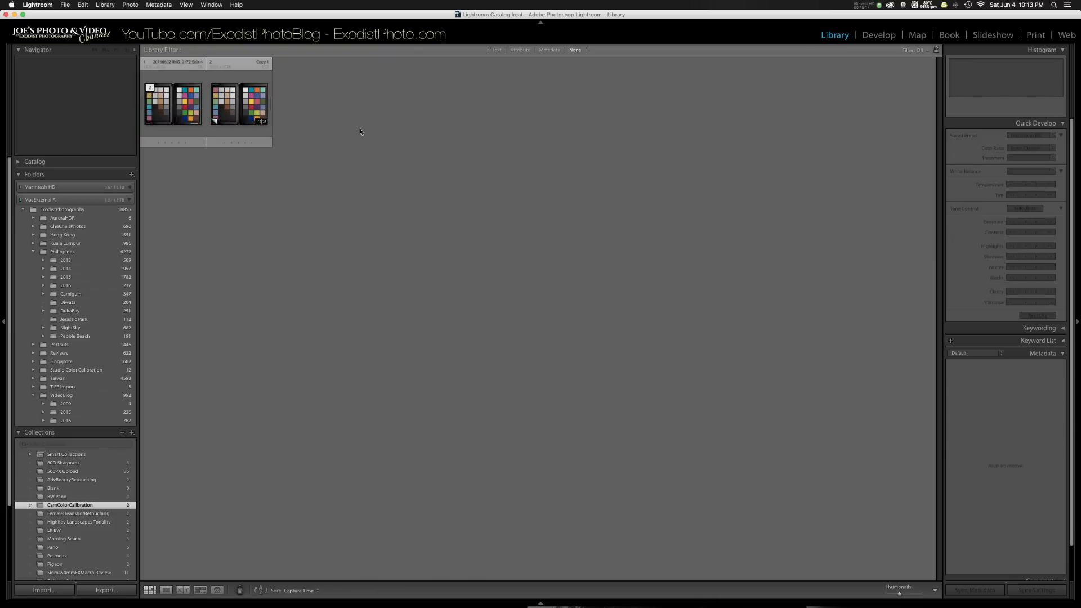
left_click(239, 104)
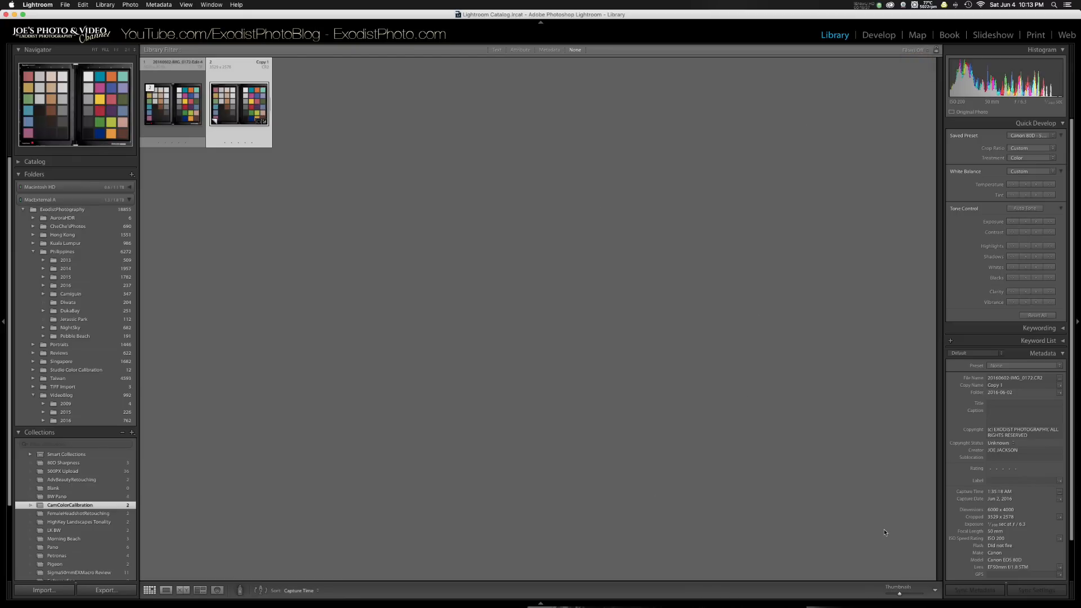
mouse_move(1036, 597)
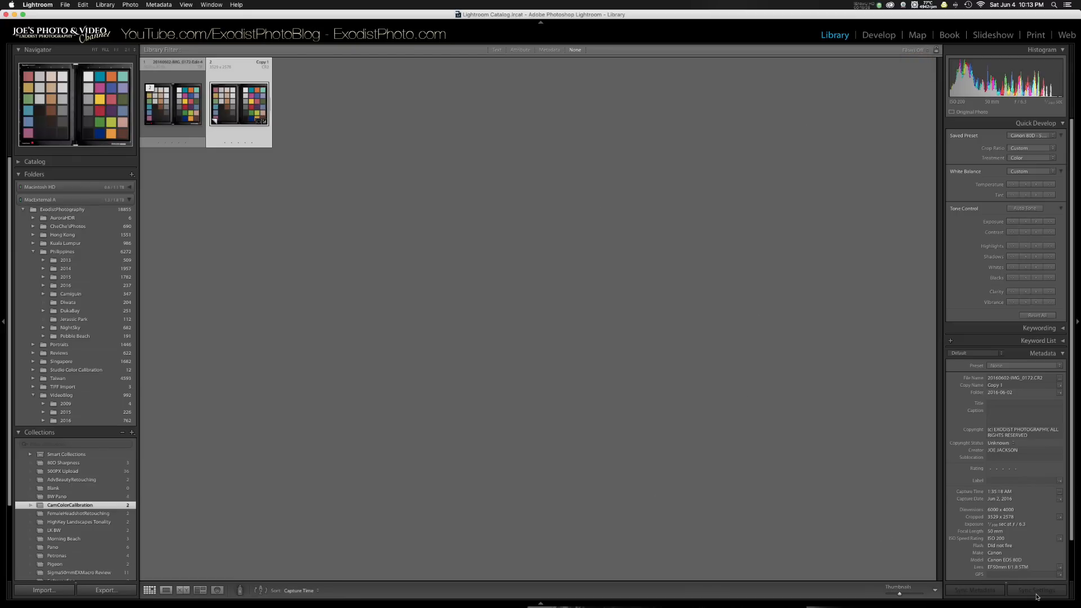
mouse_move(504, 306)
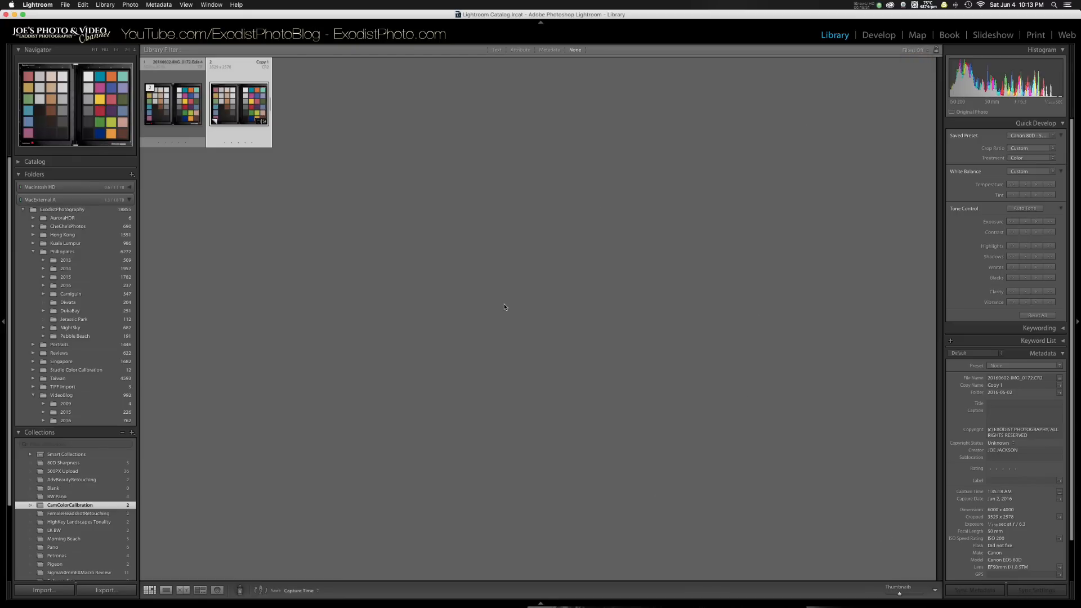